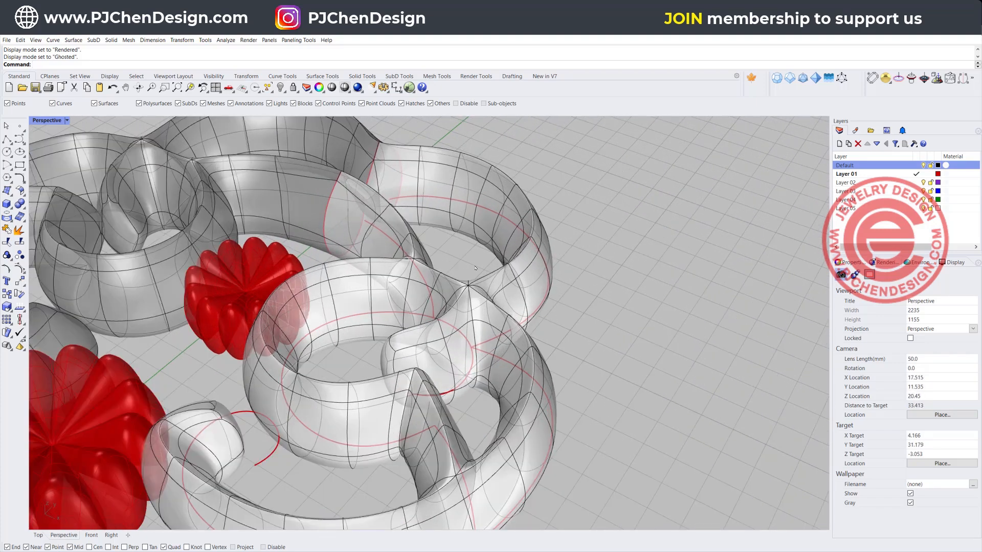
Step: Change the Top view's display mode and zoom out around the bow outline
left_click(65, 121)
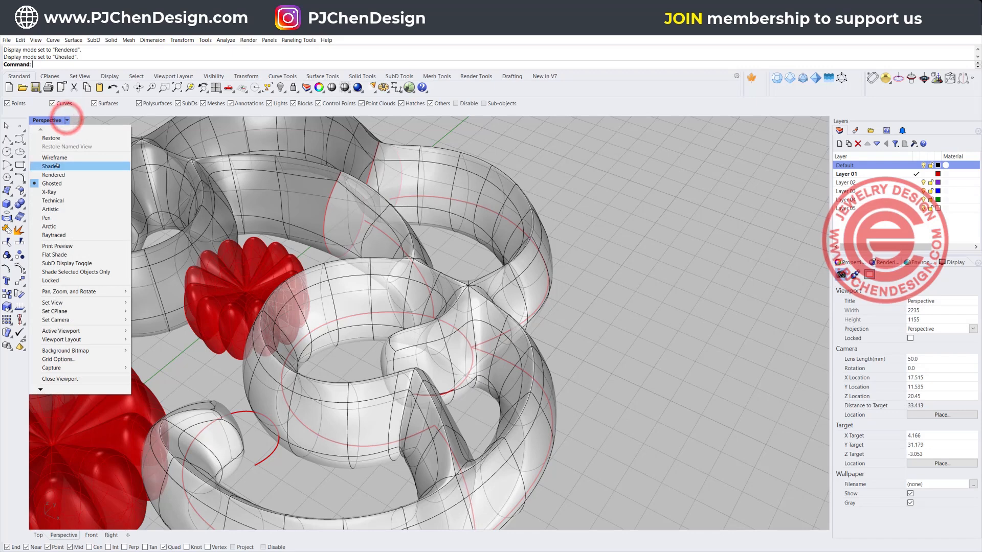
left_click(53, 175)
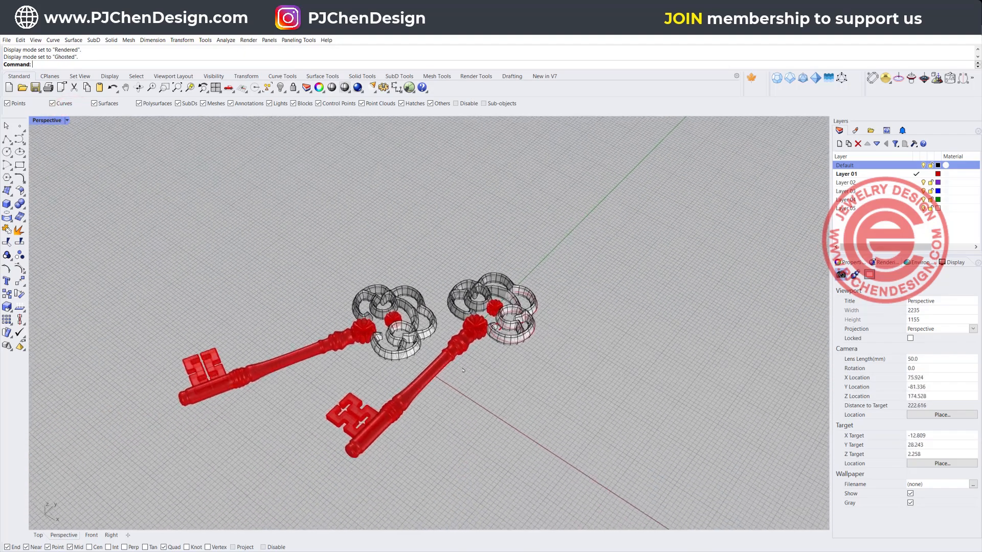
scroll("down", 3)
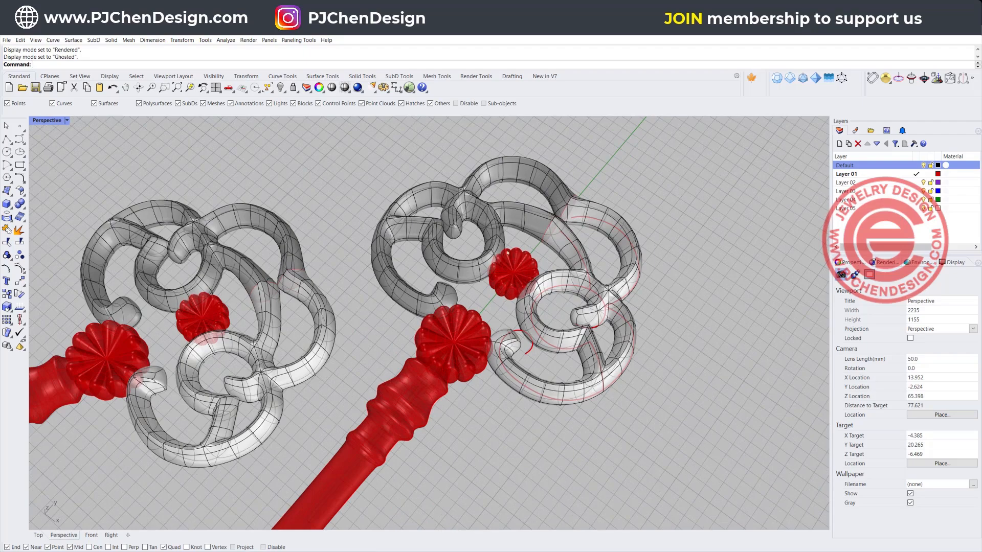
scroll("down", 3)
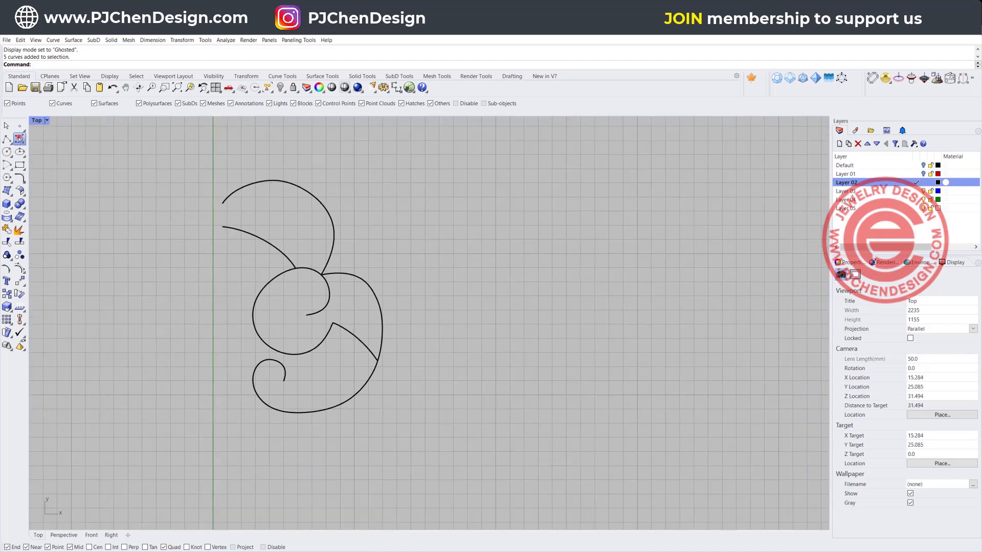
Step: Sketch and delete a test curve, then reshape one swirl curve's end to meet the loop
left_click(487, 235)
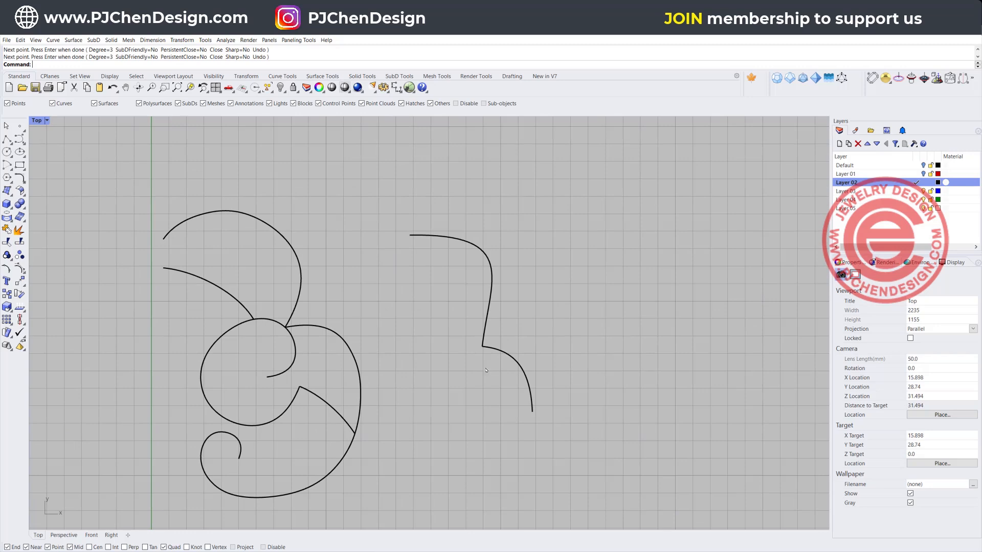
key("Delete")
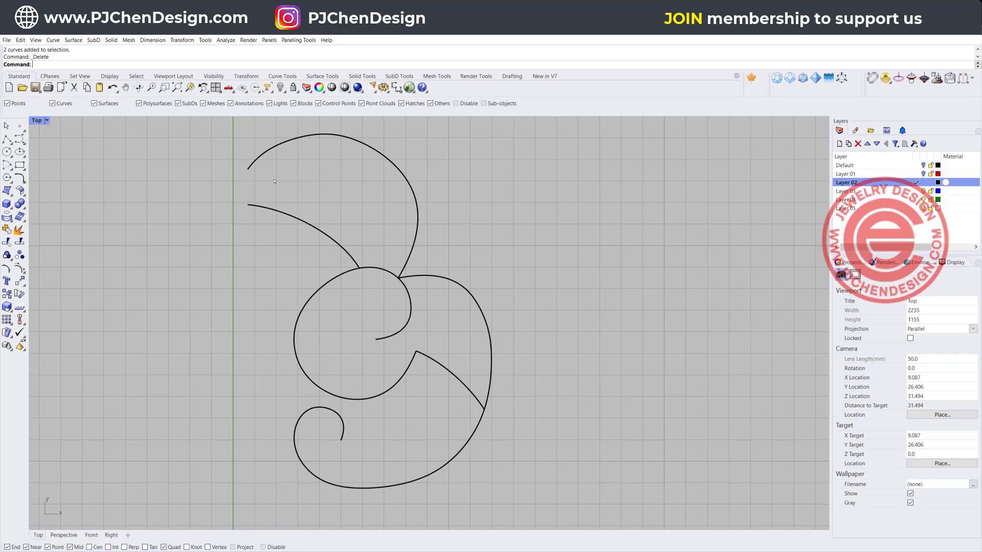
left_click(410, 274)
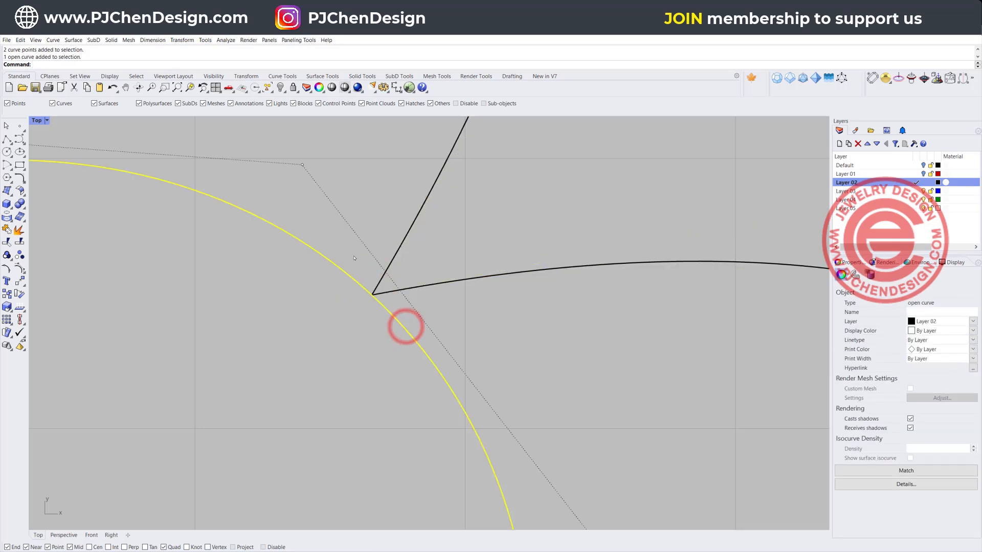
left_click(404, 326)
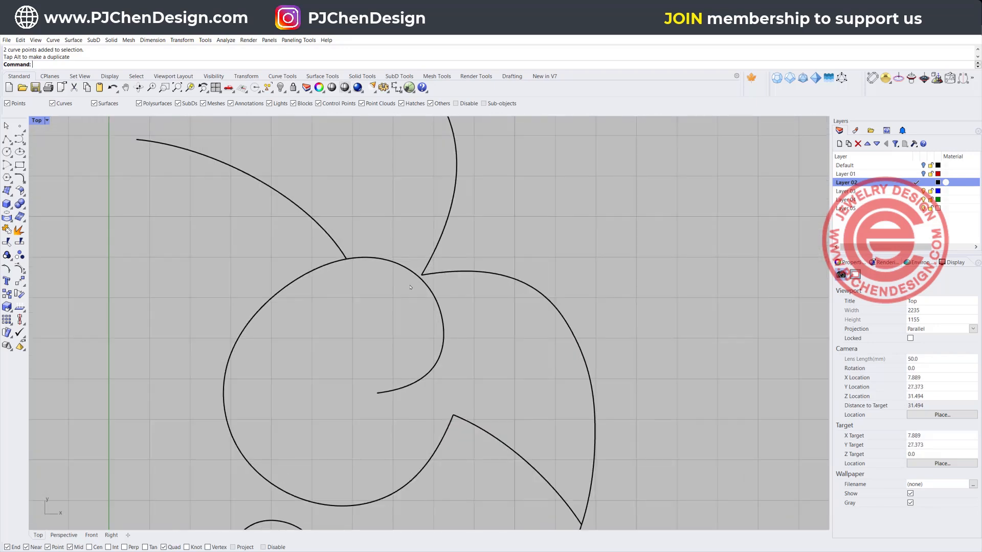
Step: Undo the gumball move and snap the short inner arc's end onto the outer curve, retrying once
key("ctrl+z")
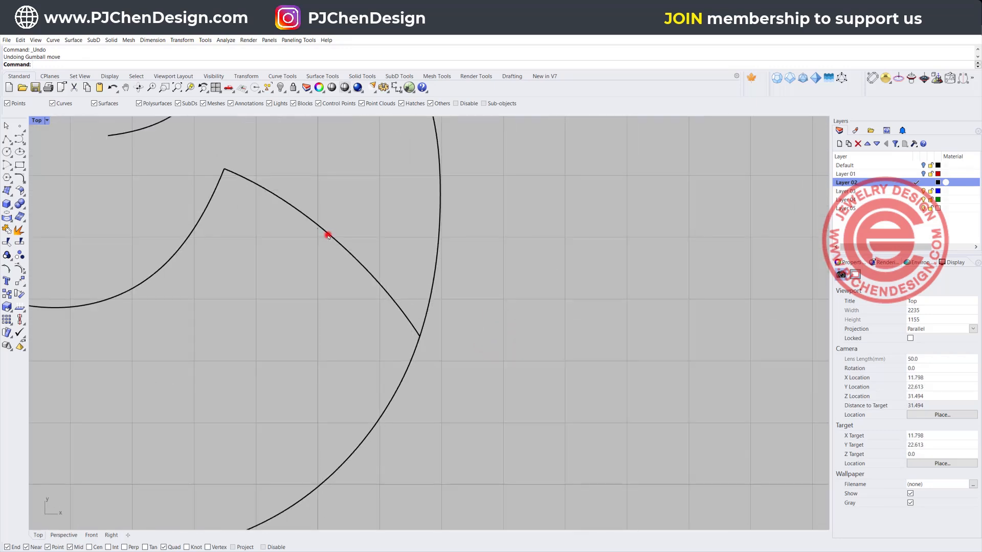
left_click(325, 235)
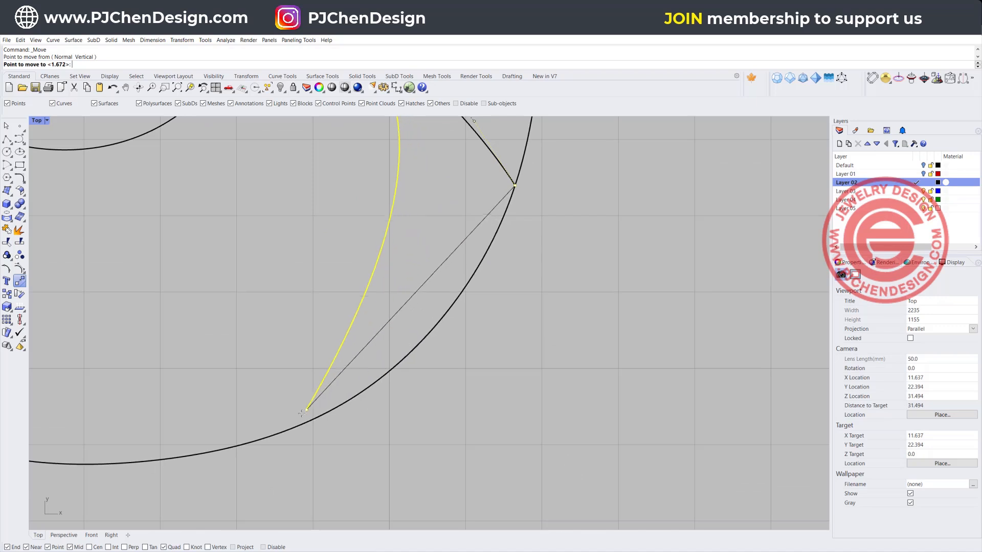
left_click(377, 386)
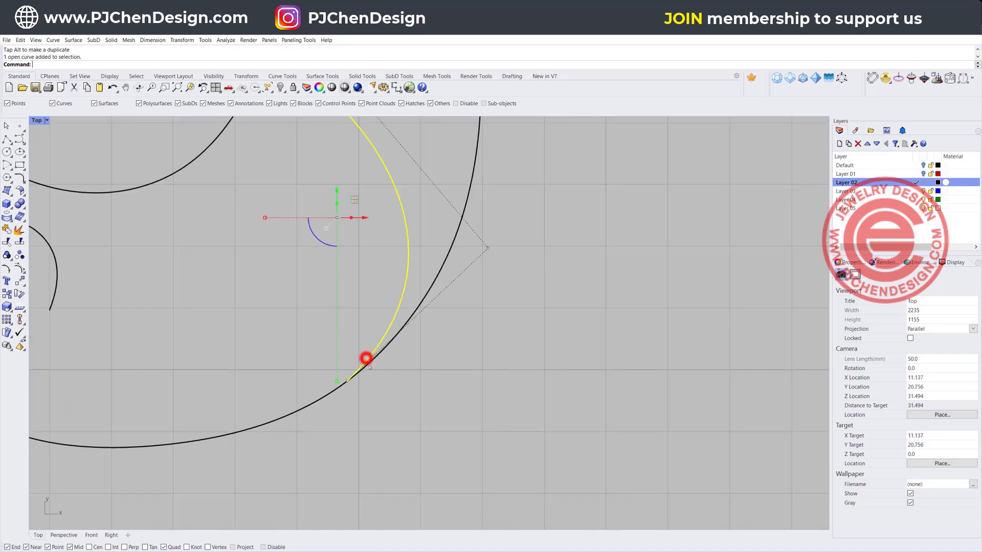
left_click(368, 357)
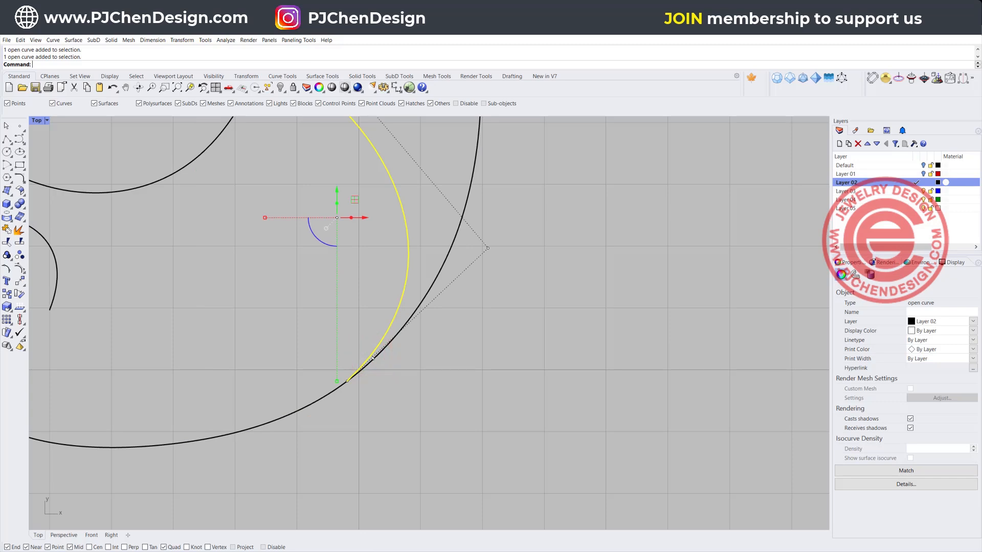
key("ctrl+z")
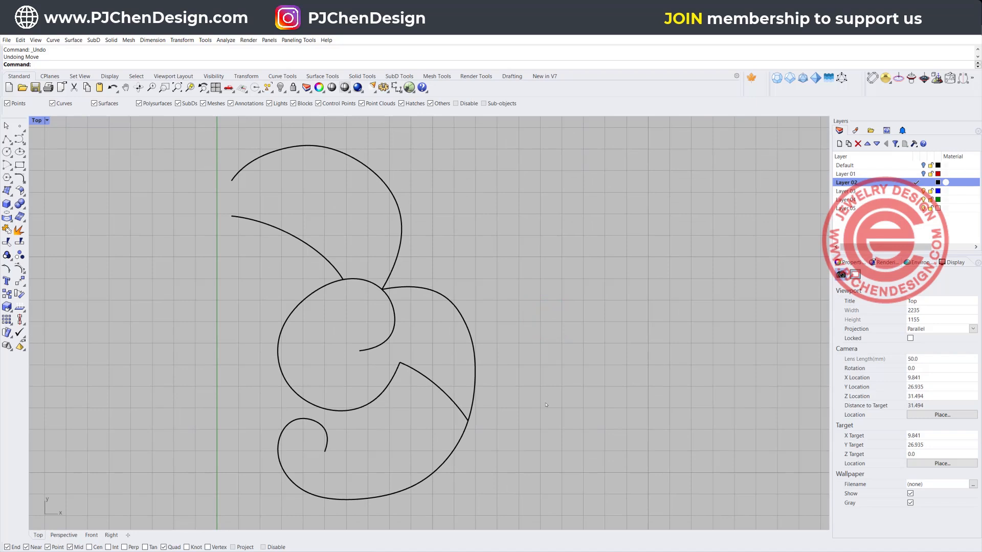
mouse_move(370, 296)
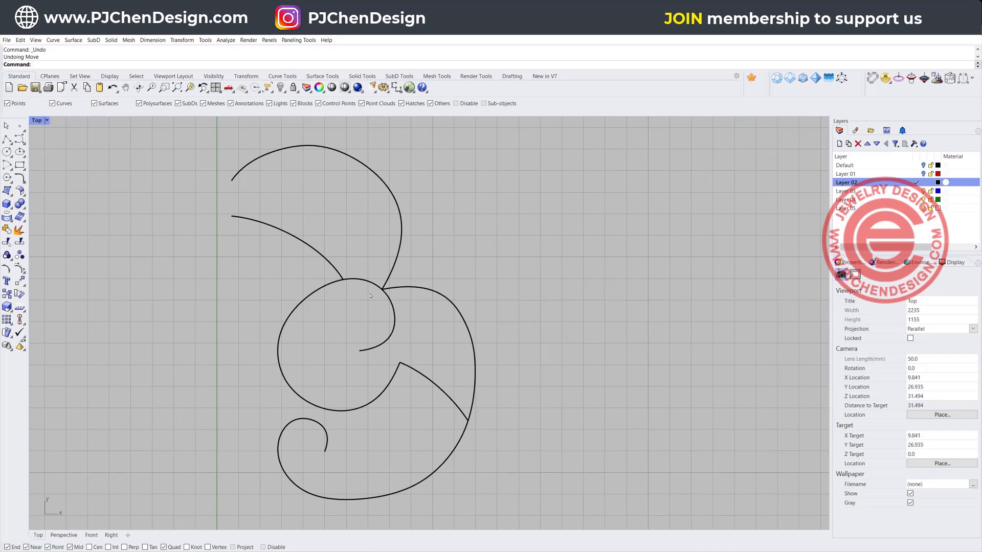
mouse_move(373, 180)
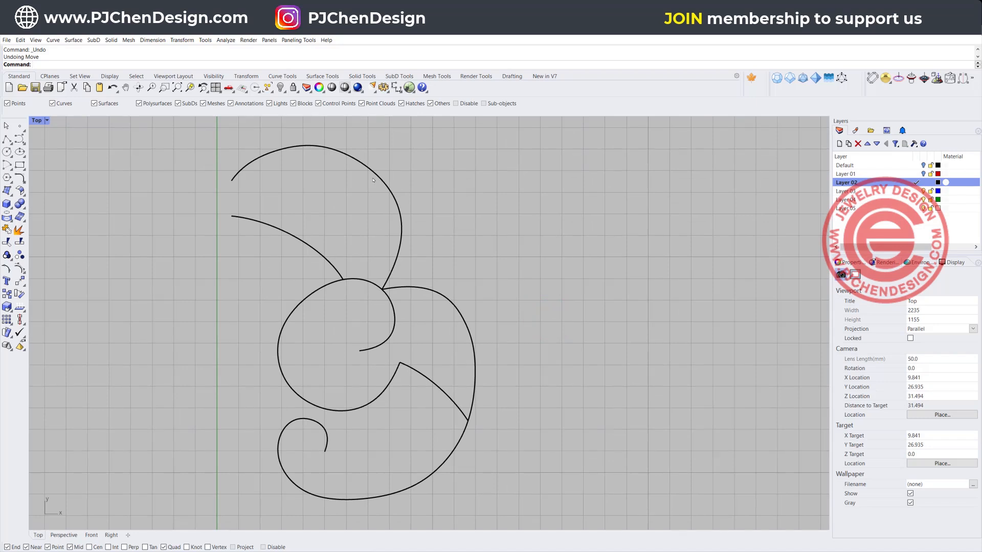
left_click(345, 145)
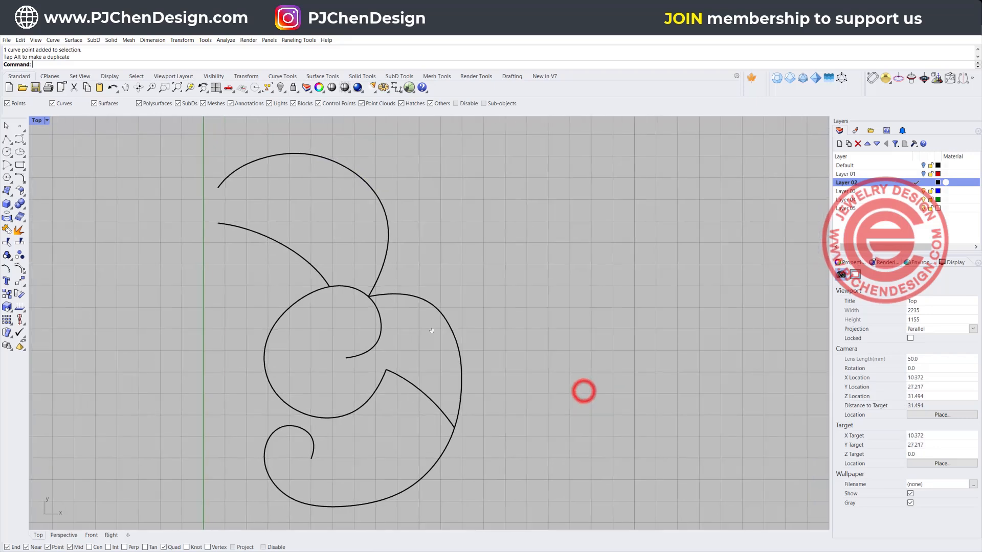
Step: Clear the selection before gathering the five outline curves
left_click(434, 309)
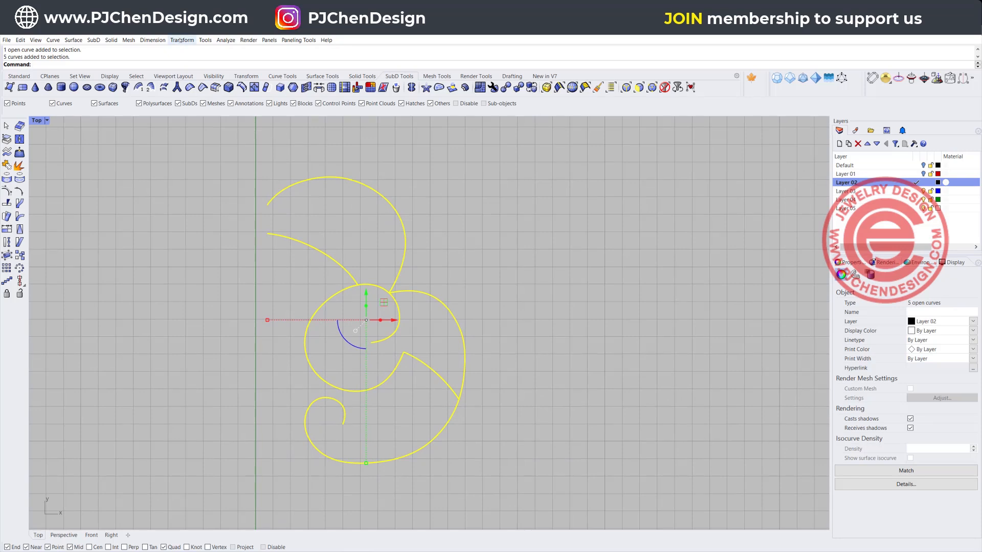
mouse_move(174, 48)
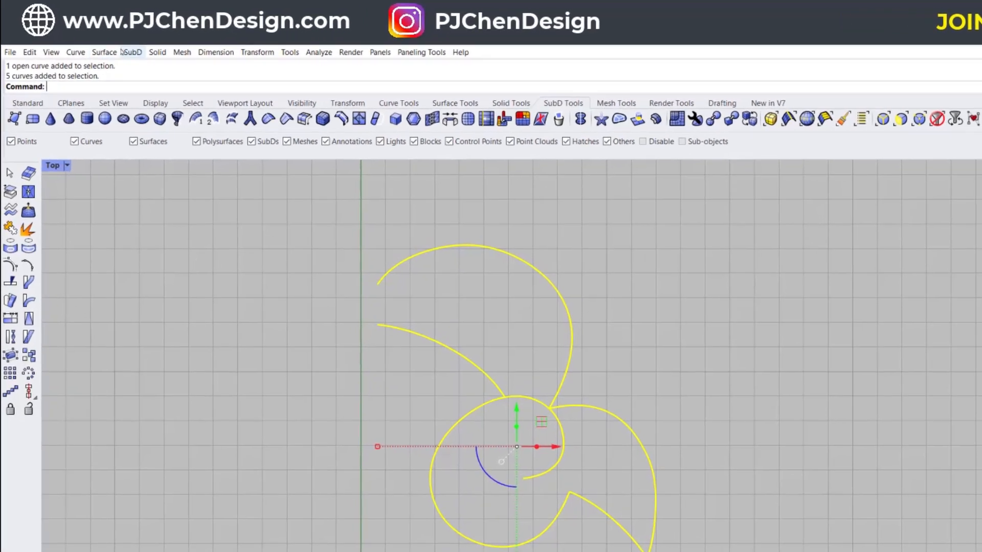
left_click(132, 52)
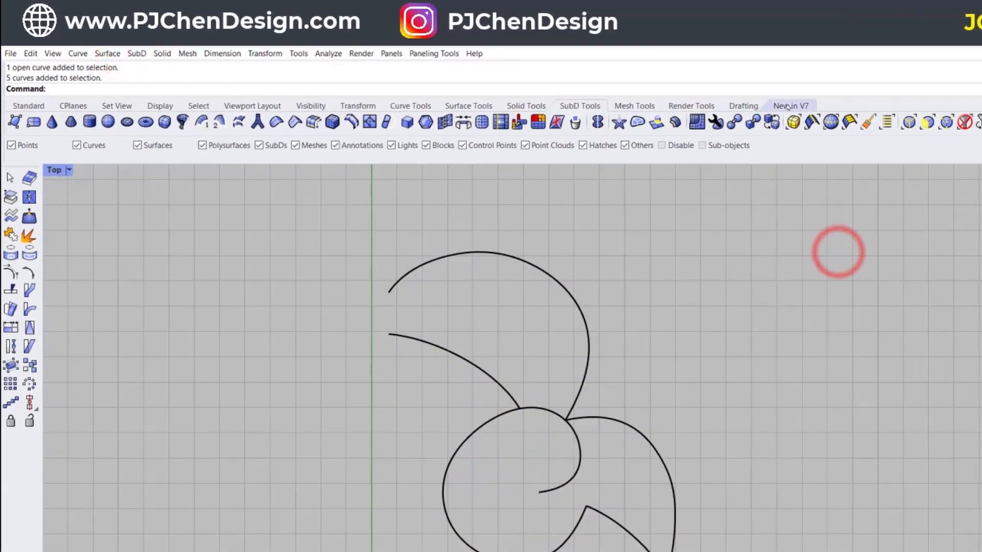
left_click(791, 105)
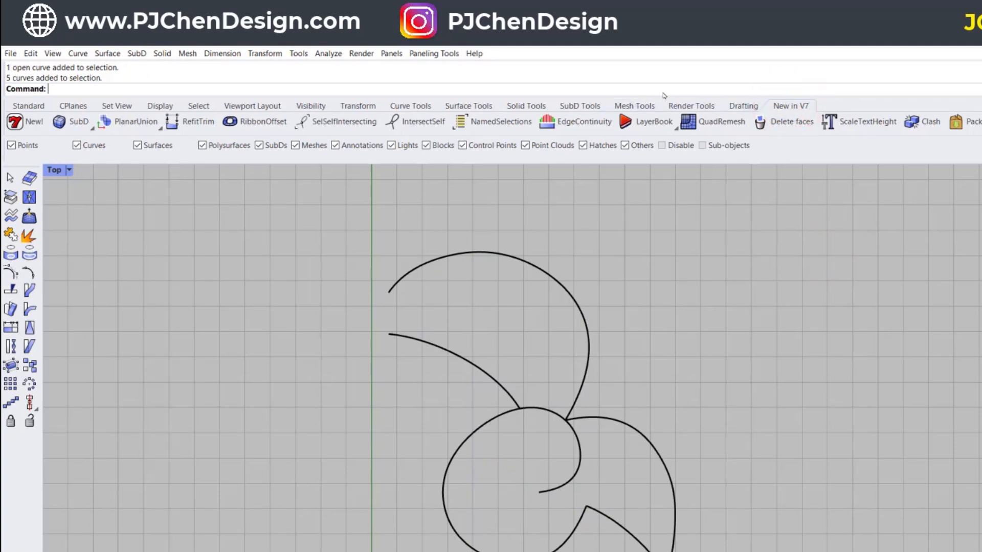
left_click(579, 105)
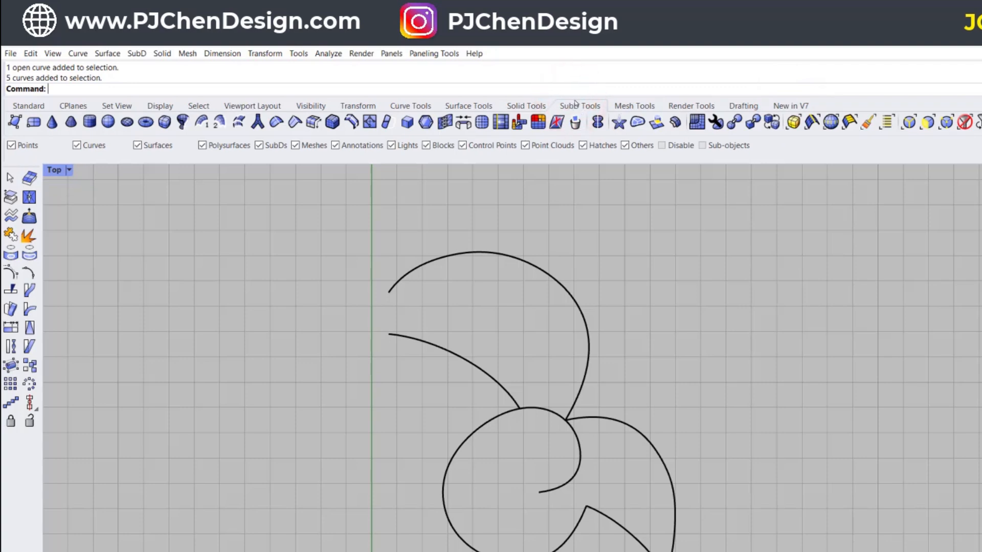
left_click(270, 272)
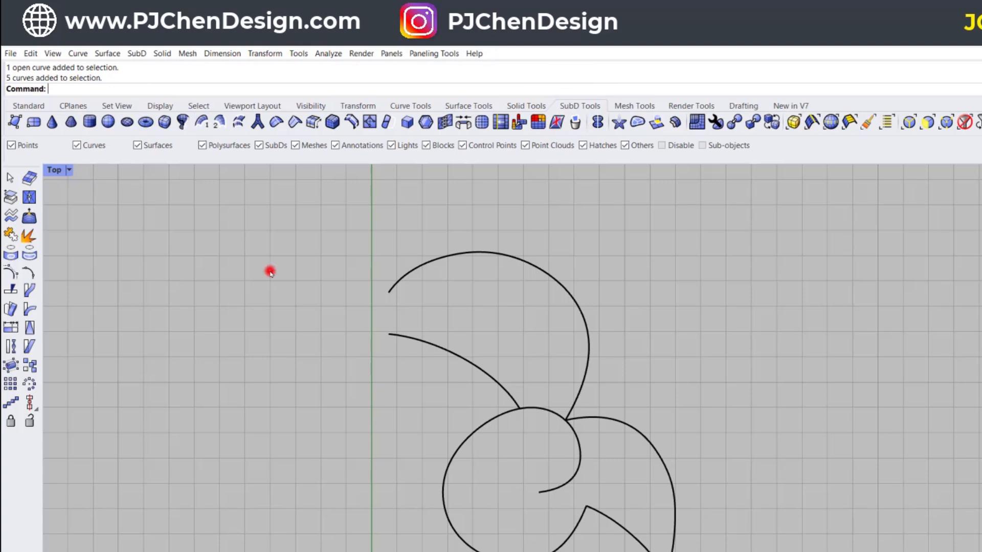
mouse_move(132, 176)
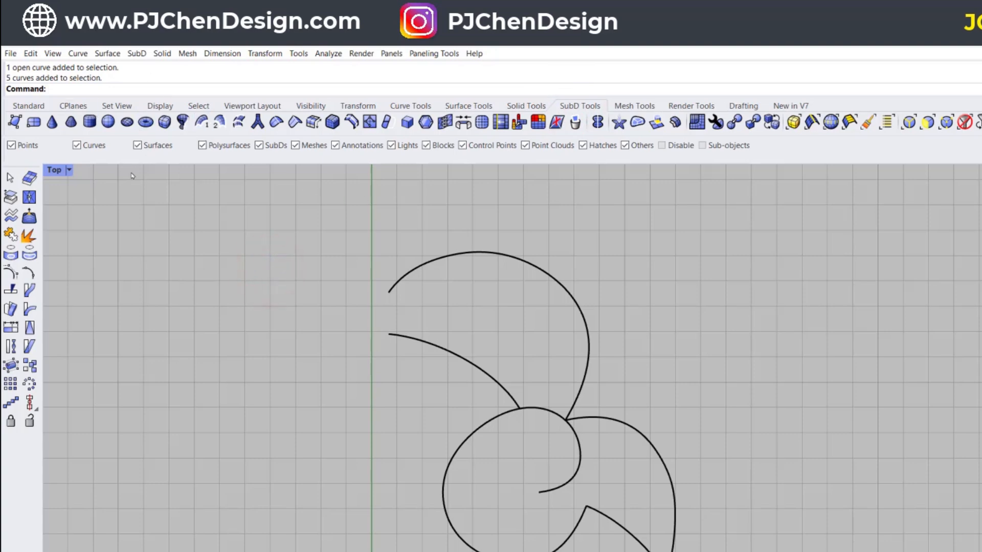
left_click(28, 105)
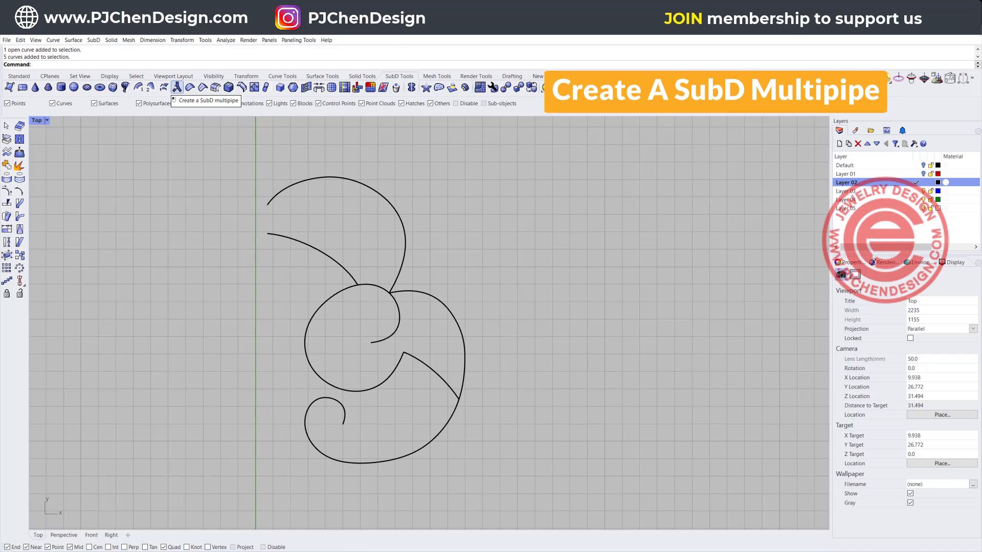
Step: Start the SubD multipipe command for the bow curves
left_click(174, 85)
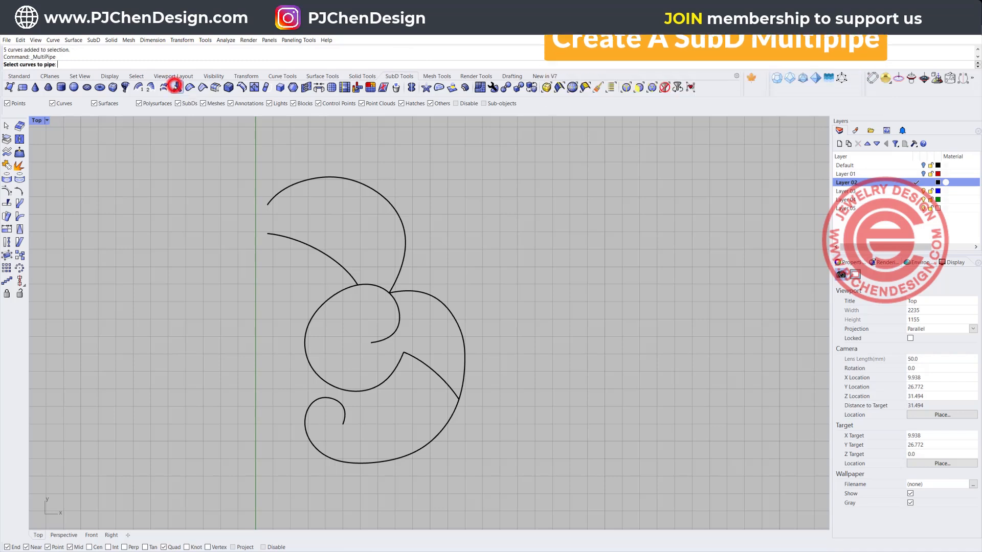
mouse_move(224, 147)
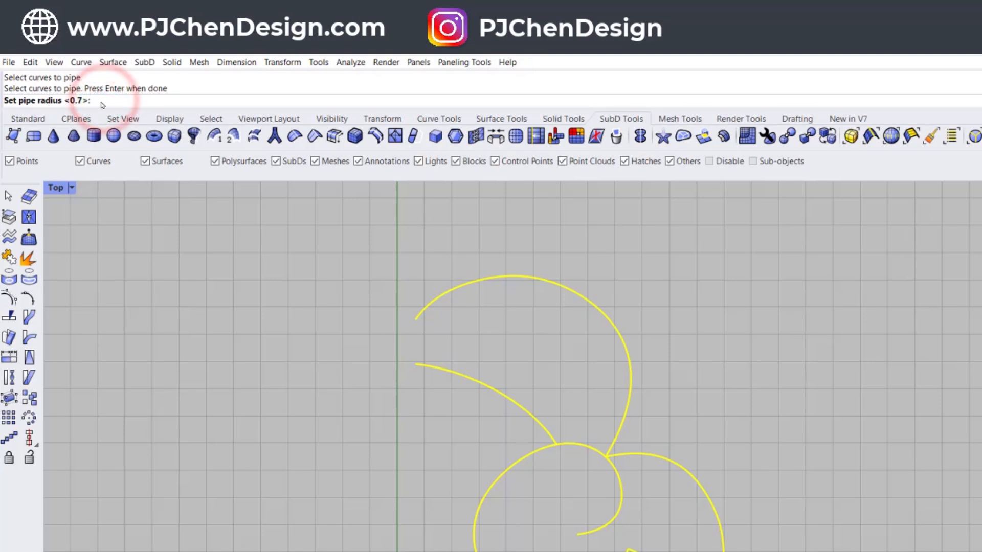
mouse_move(172, 177)
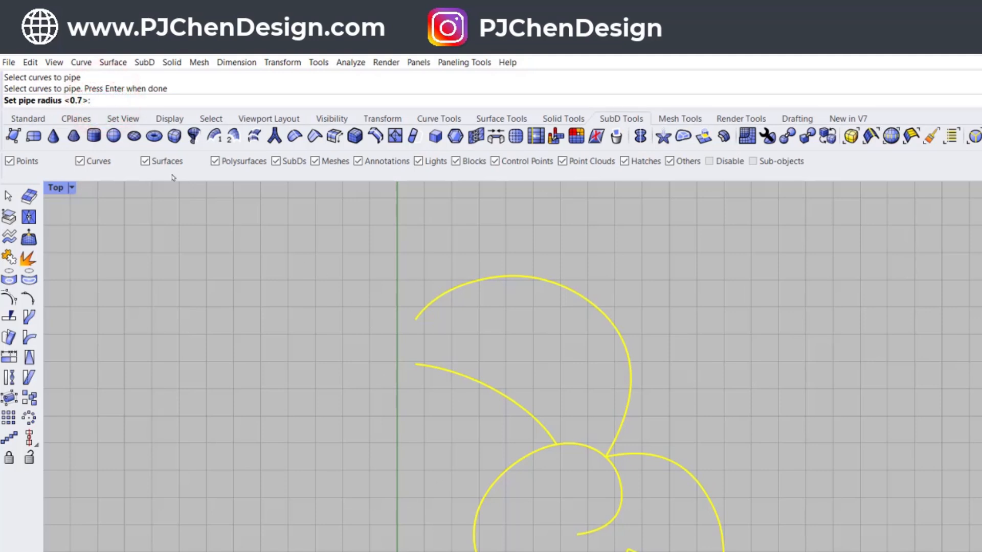
mouse_move(225, 288)
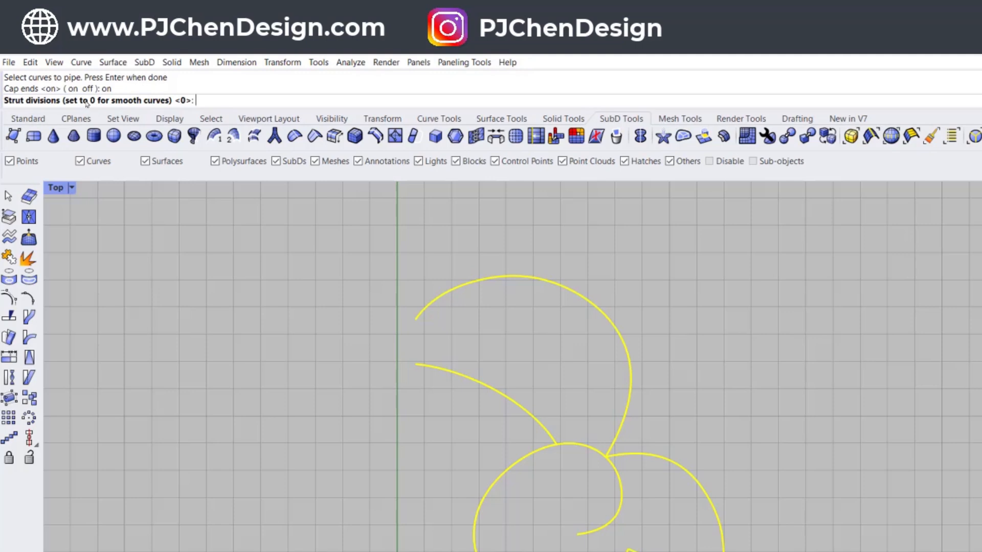
mouse_move(227, 104)
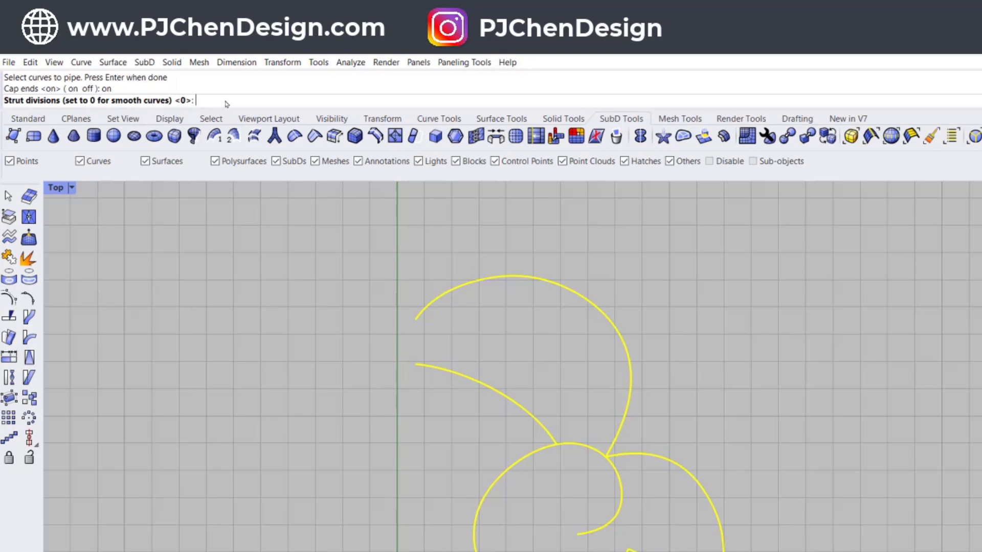
mouse_move(226, 104)
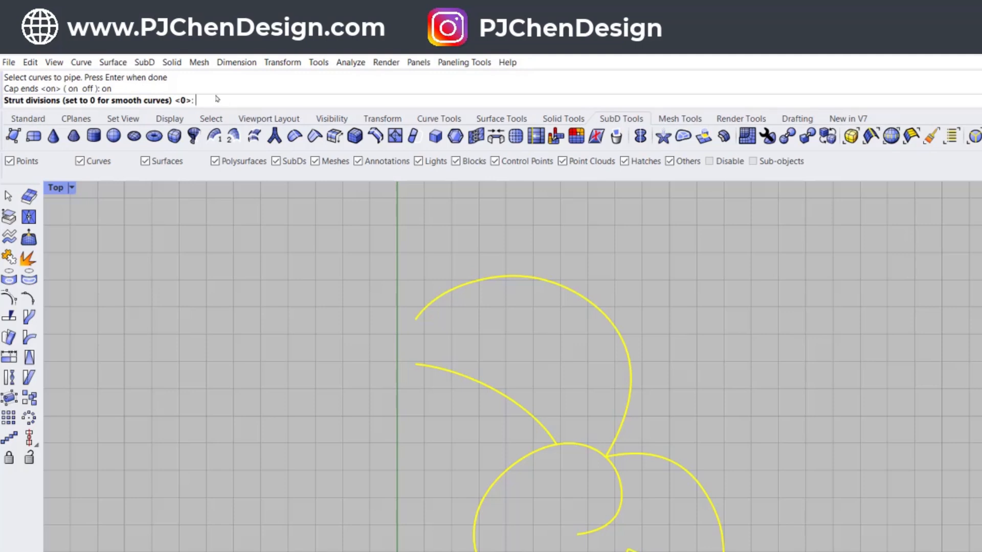
mouse_move(227, 102)
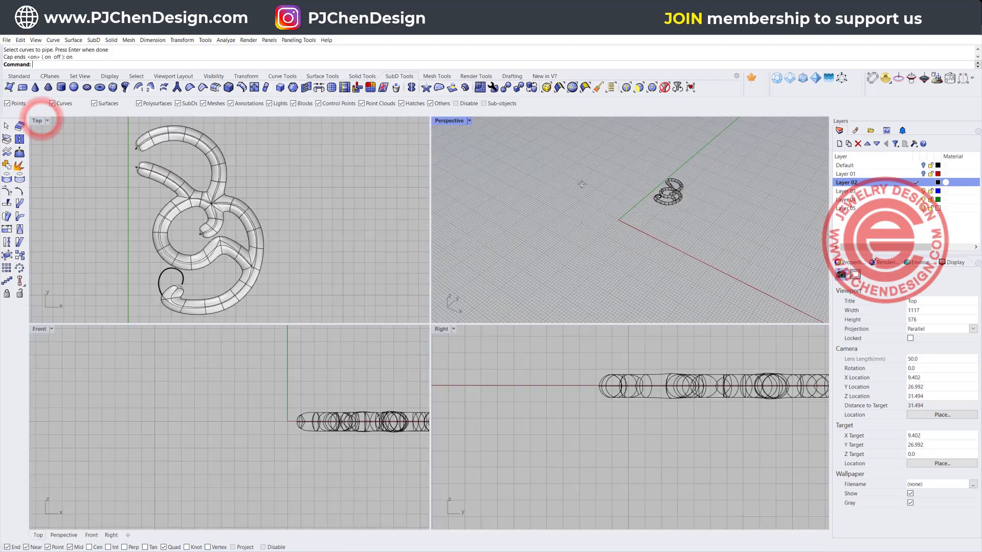
Step: Switch the Perspective viewport to Rendered shading
left_click(450, 120)
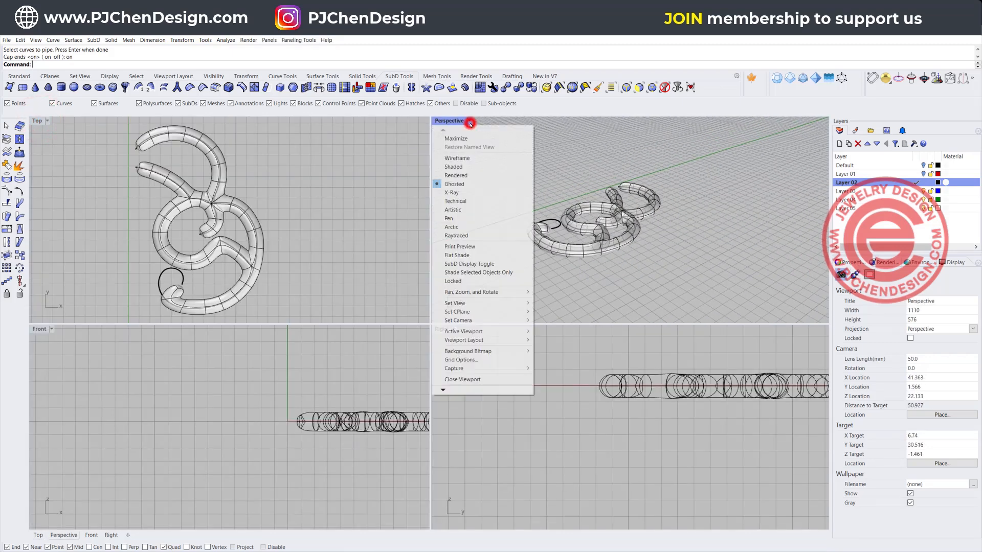
left_click(456, 175)
type("0.7")
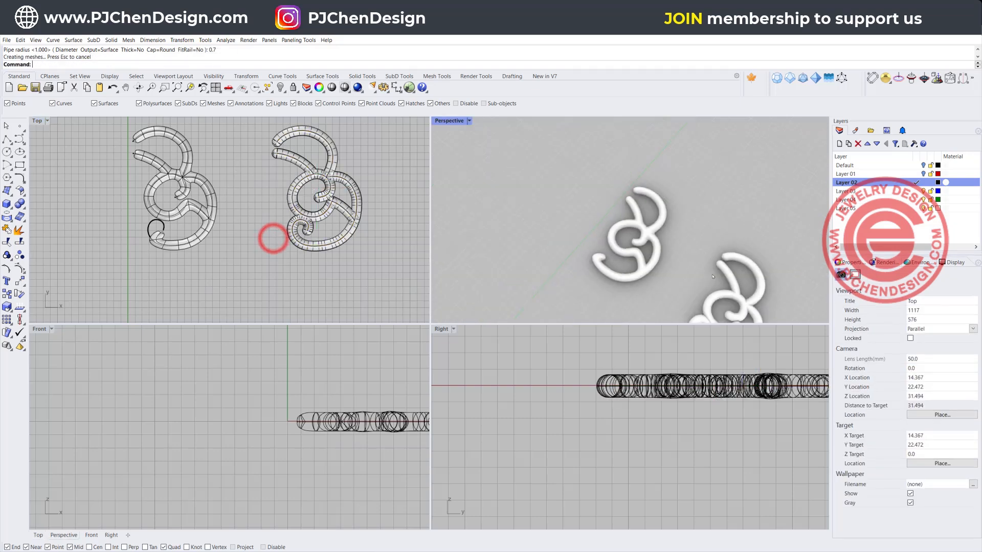
Step: Maximize the Perspective viewport and zoom to compare both piped swirls
double_click(449, 120)
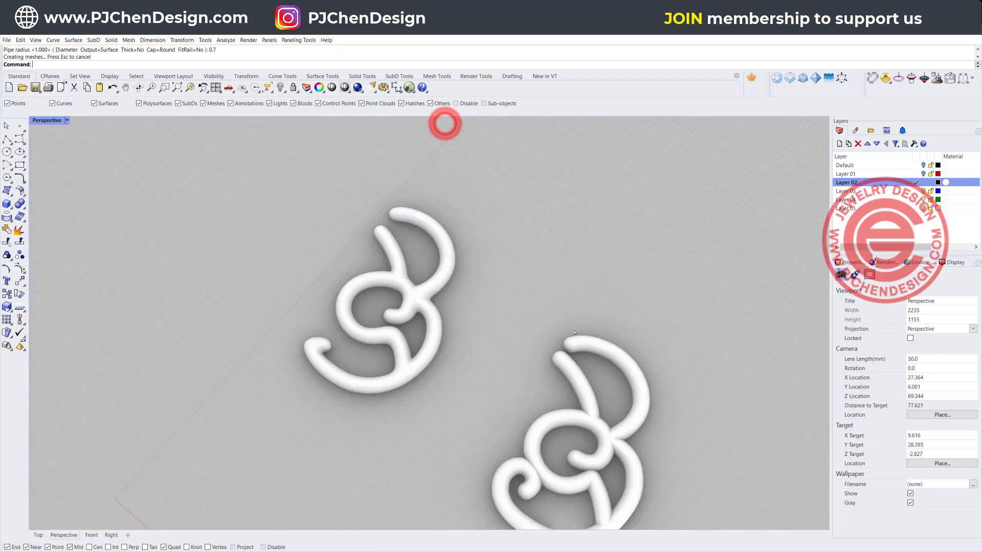
scroll("down", 3)
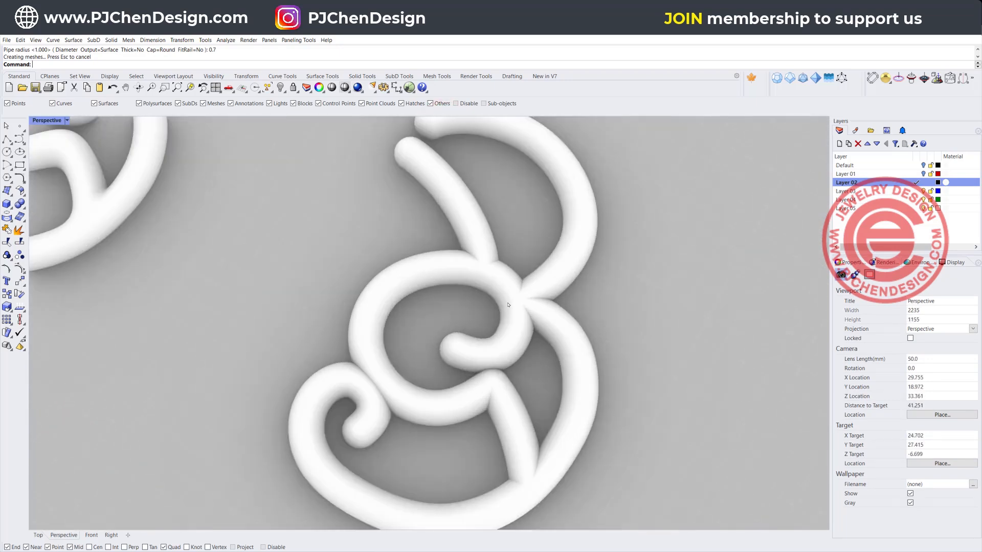
scroll("up", 3)
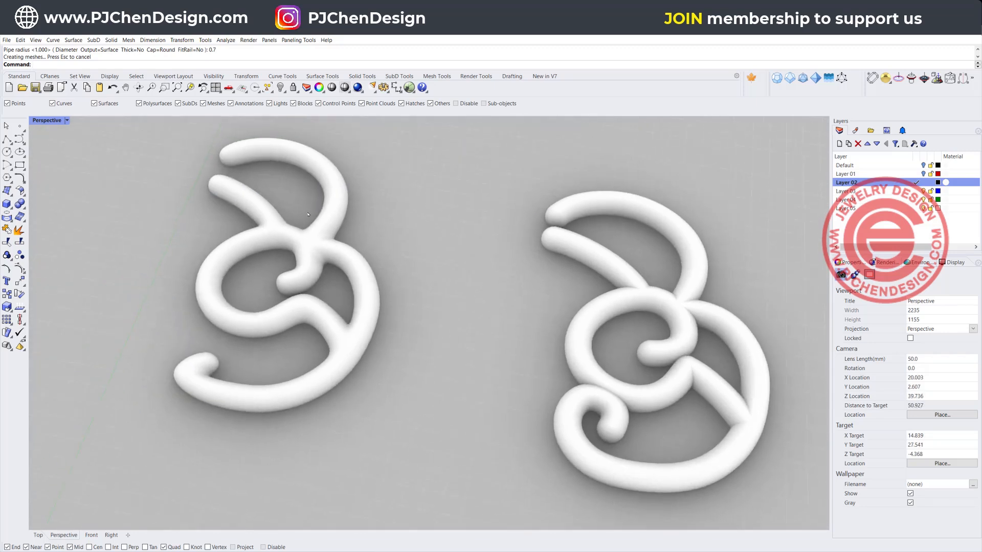
left_click(67, 120)
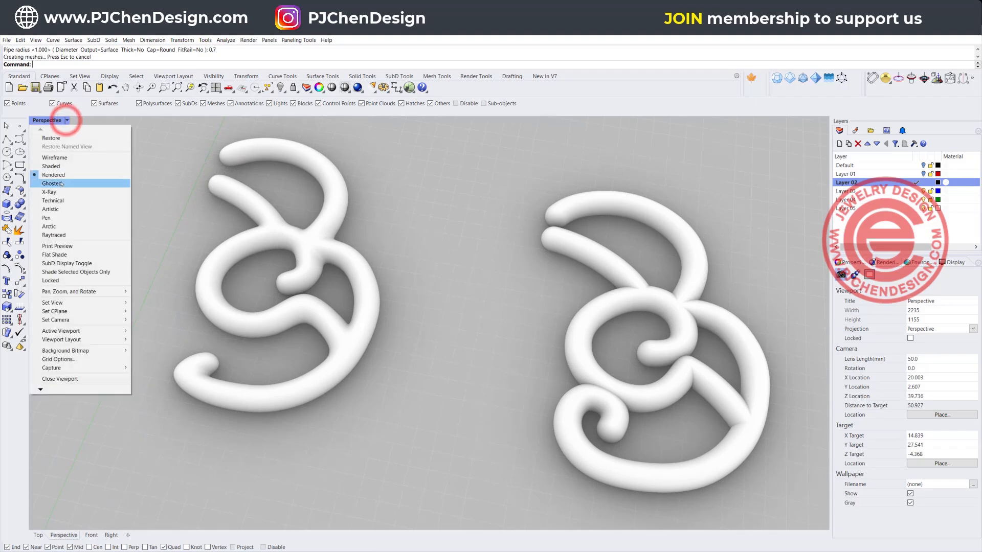
Step: Set the Perspective view to Ghosted and bring up the SubD Tools toolbar
left_click(53, 183)
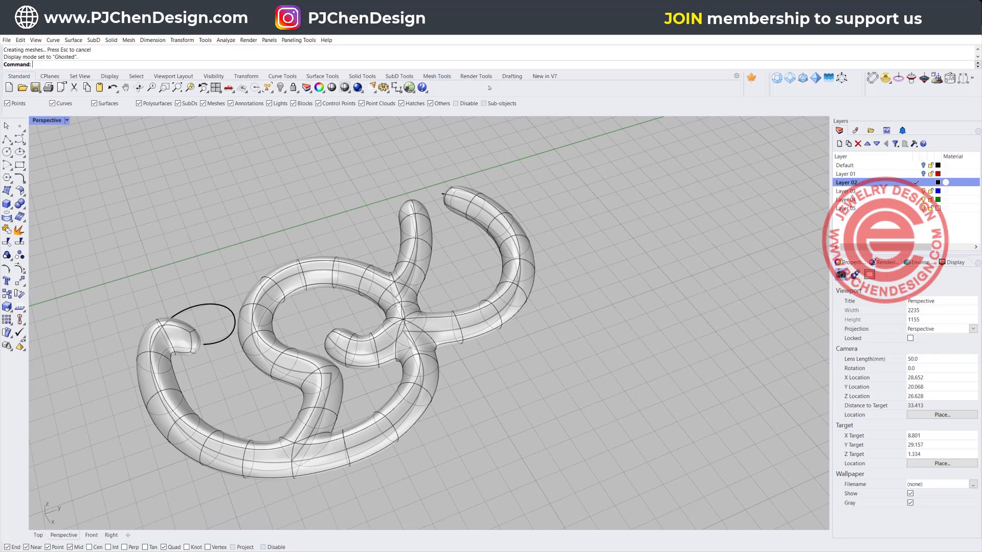
left_click(400, 76)
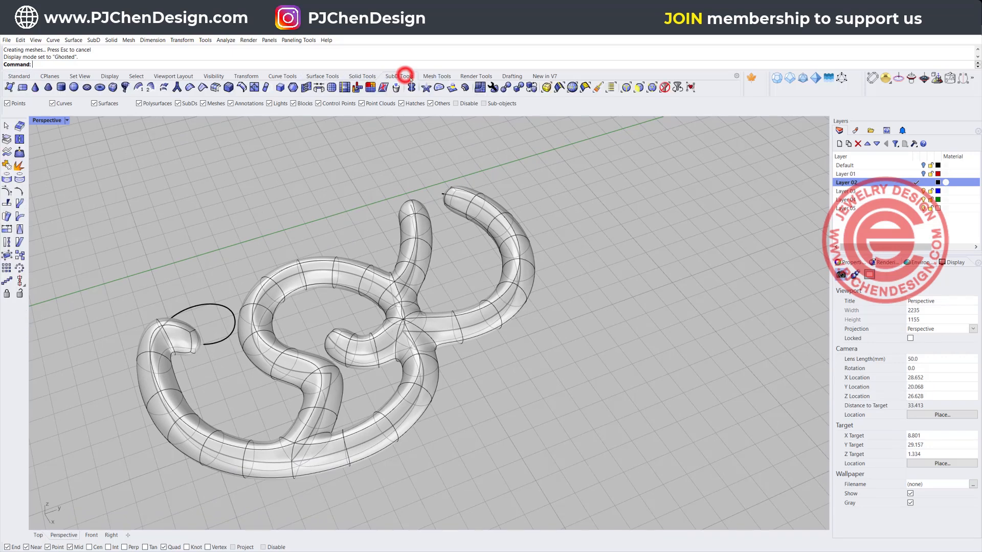
mouse_move(625, 87)
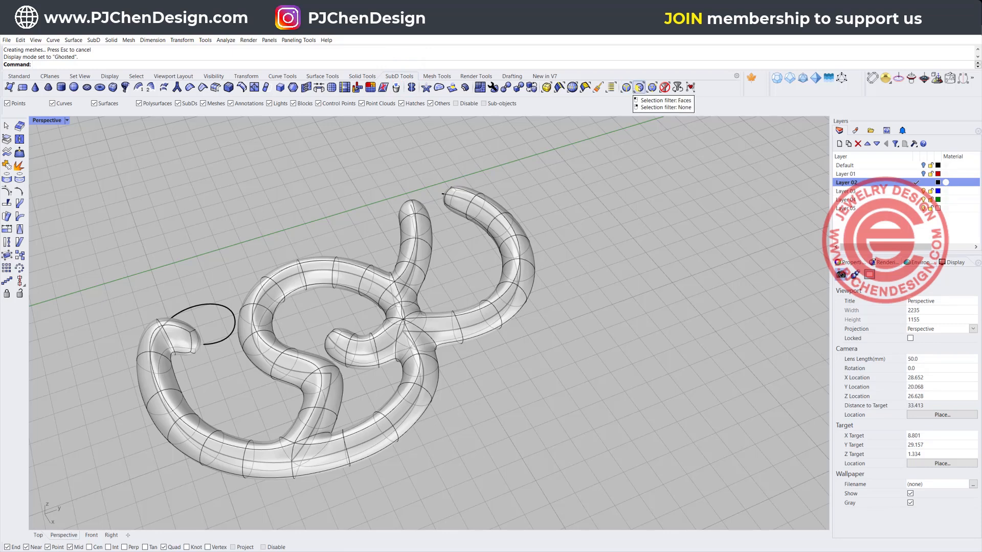
mouse_move(650, 87)
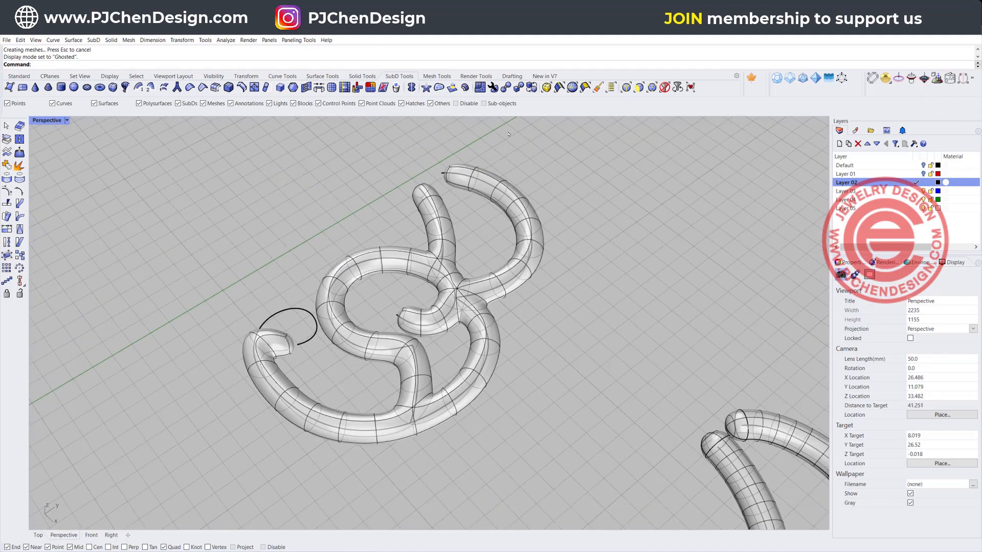
Step: Pick the centre edge loops on each tube, including the junction, with Select Edge Loop
left_click(560, 87)
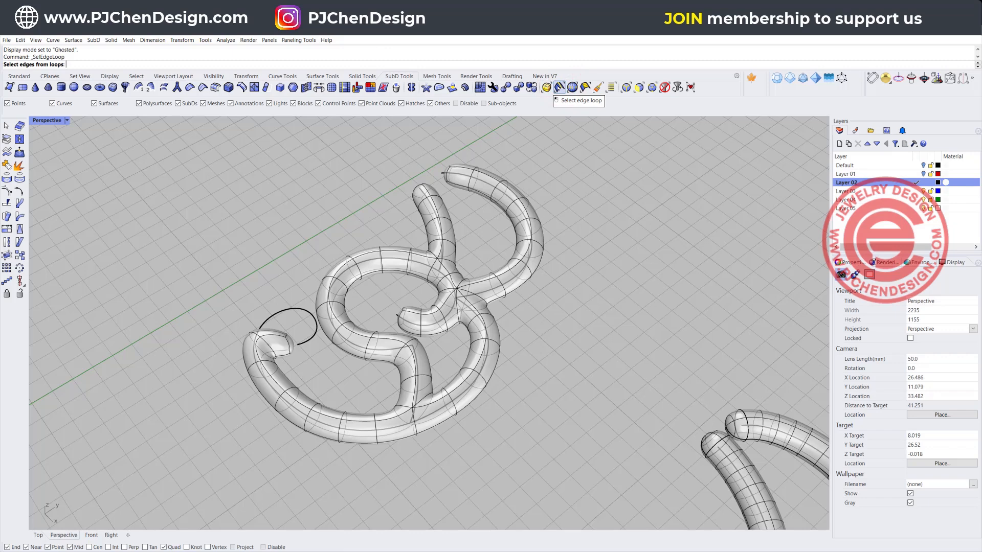
mouse_move(626, 87)
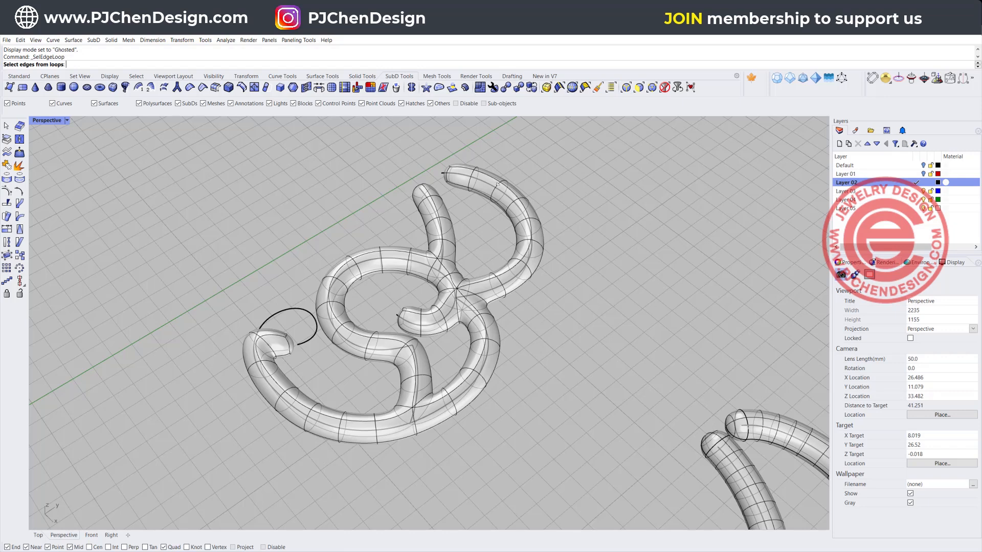
left_click(514, 188)
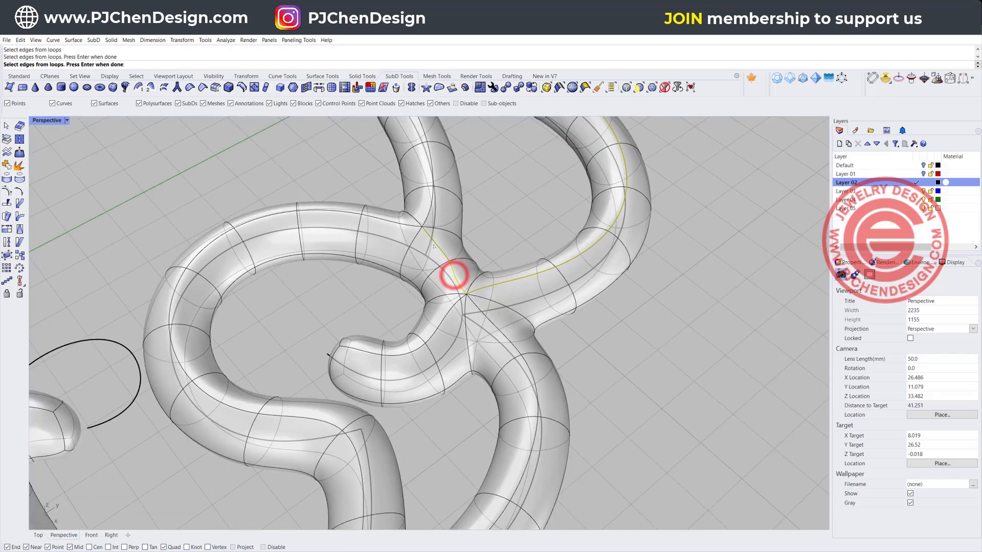
left_click(454, 282)
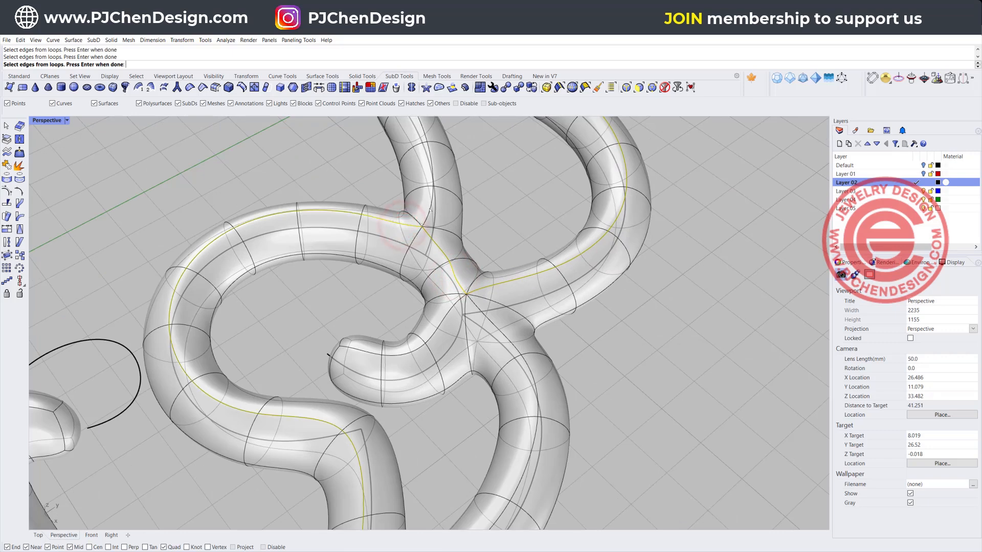
left_click(441, 324)
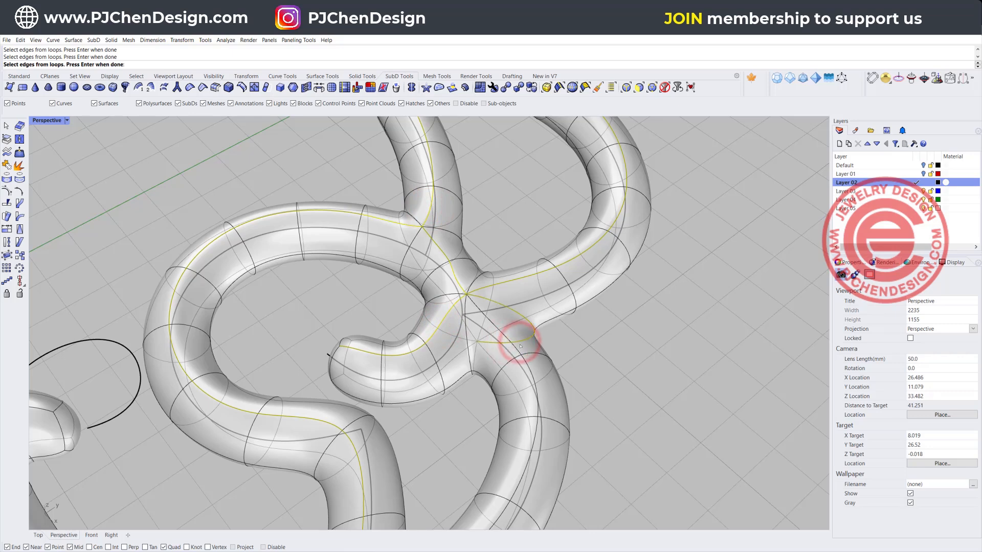
left_click(513, 348)
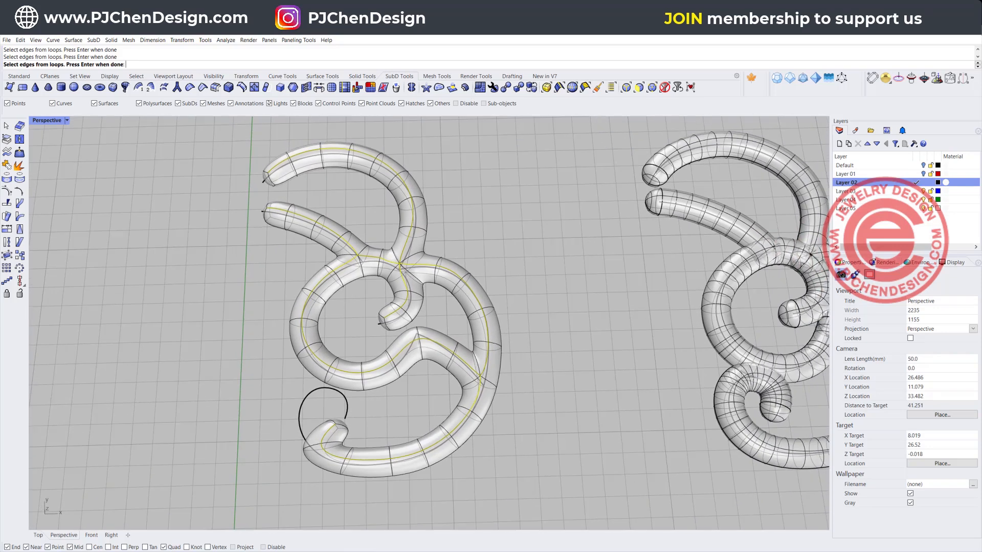
left_click(375, 300)
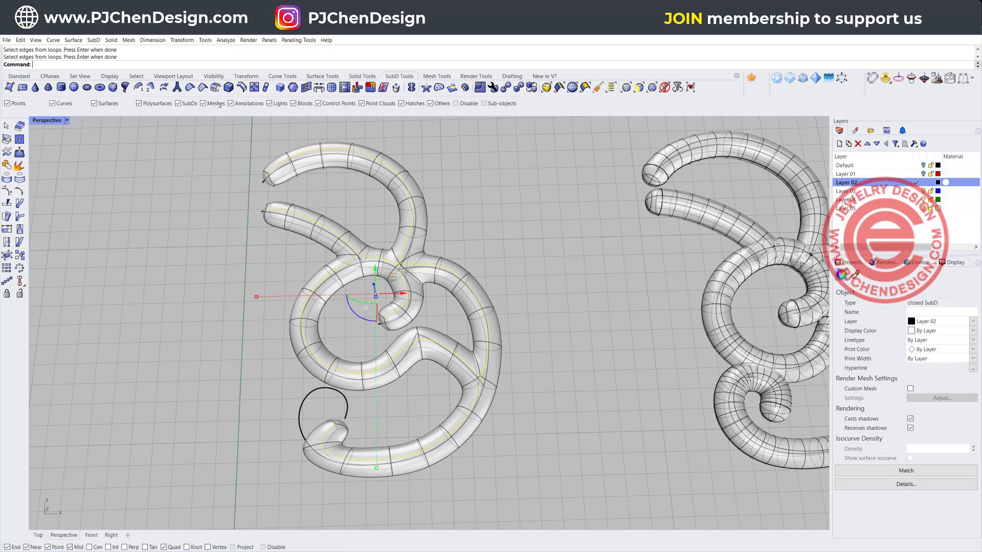
mouse_move(214, 87)
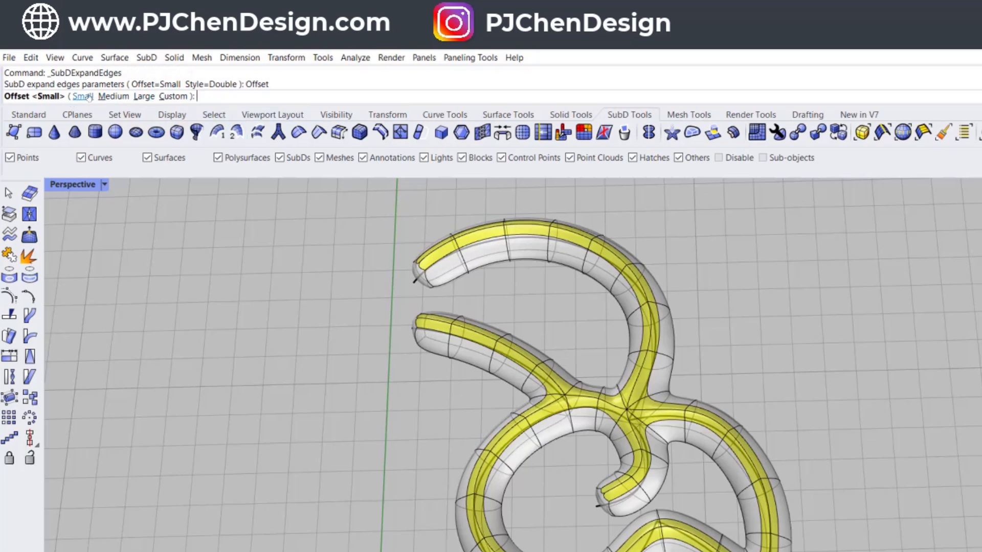
Step: Set SubDExpandEdges to Offset=Small and Style=Double
left_click(80, 96)
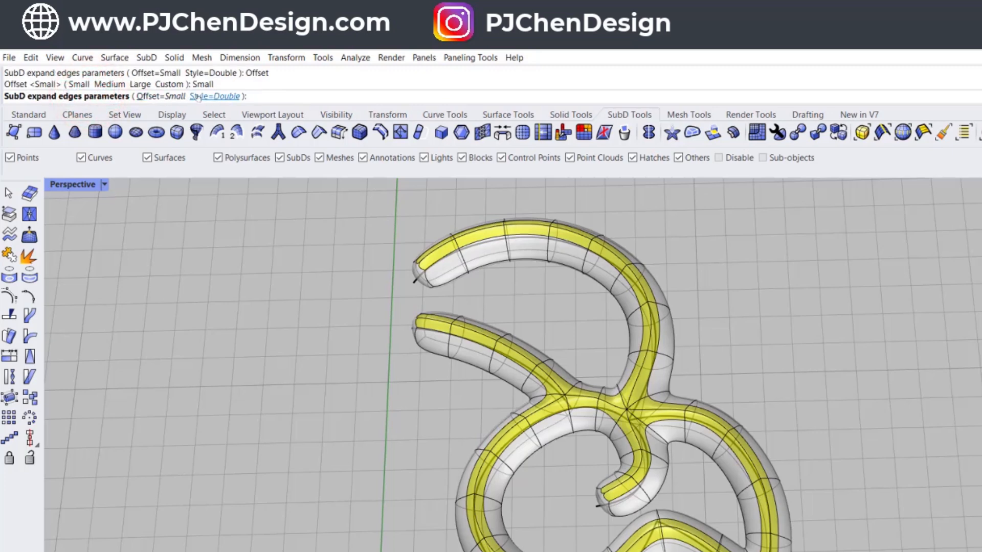
left_click(213, 96)
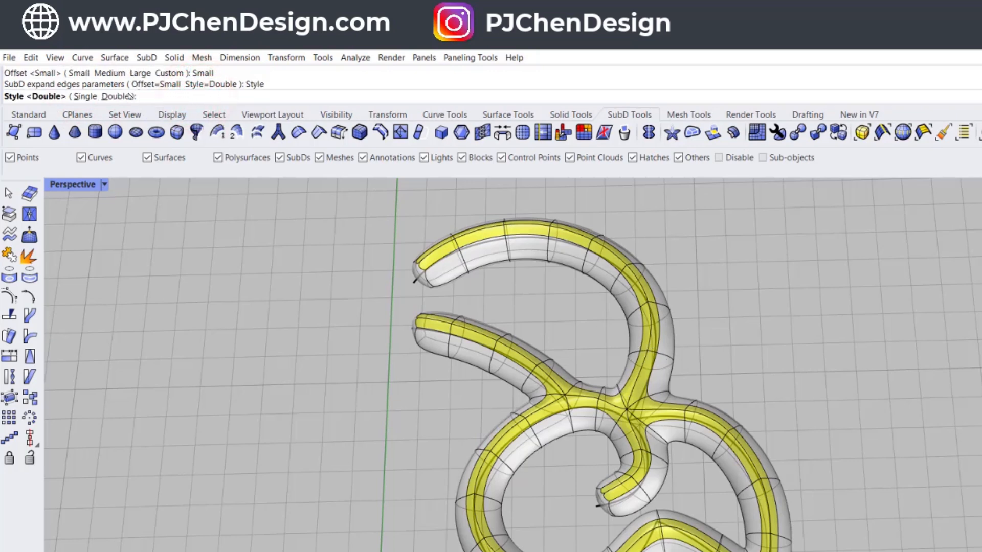
left_click(85, 96)
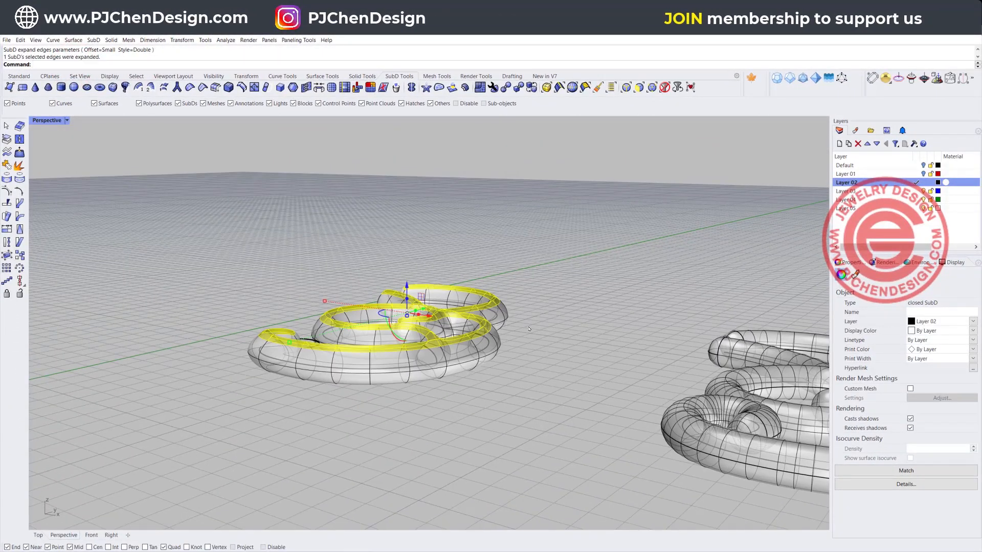
left_click(67, 121)
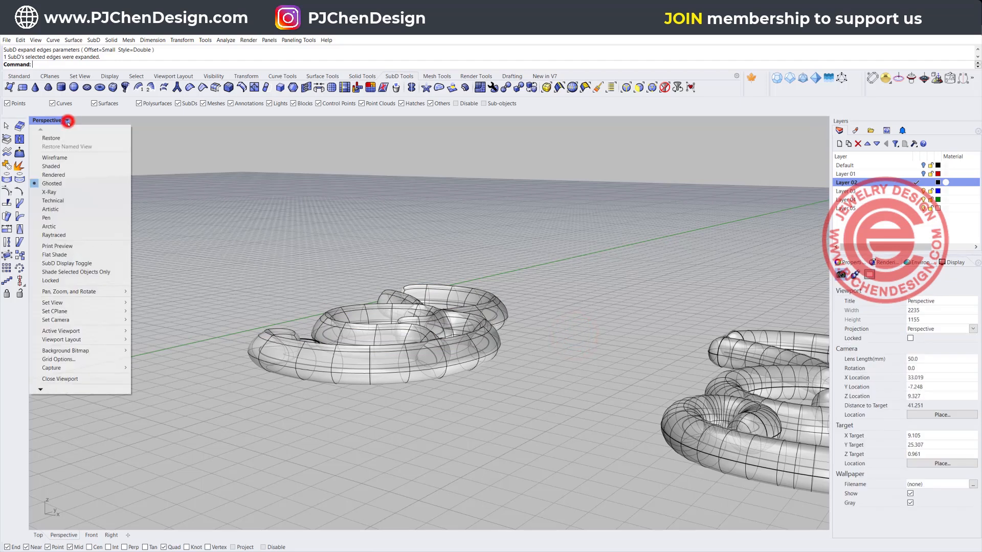
left_click(53, 175)
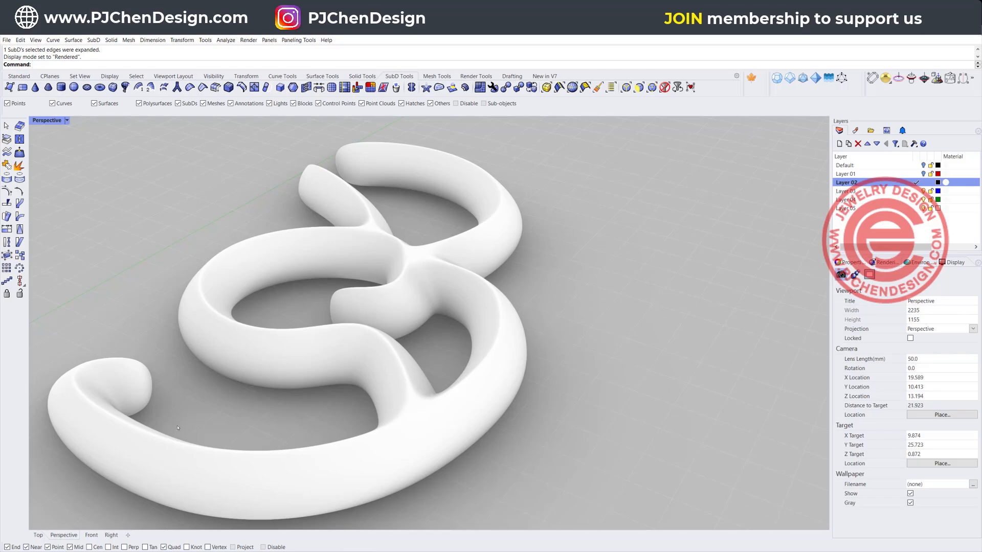
left_click(66, 121)
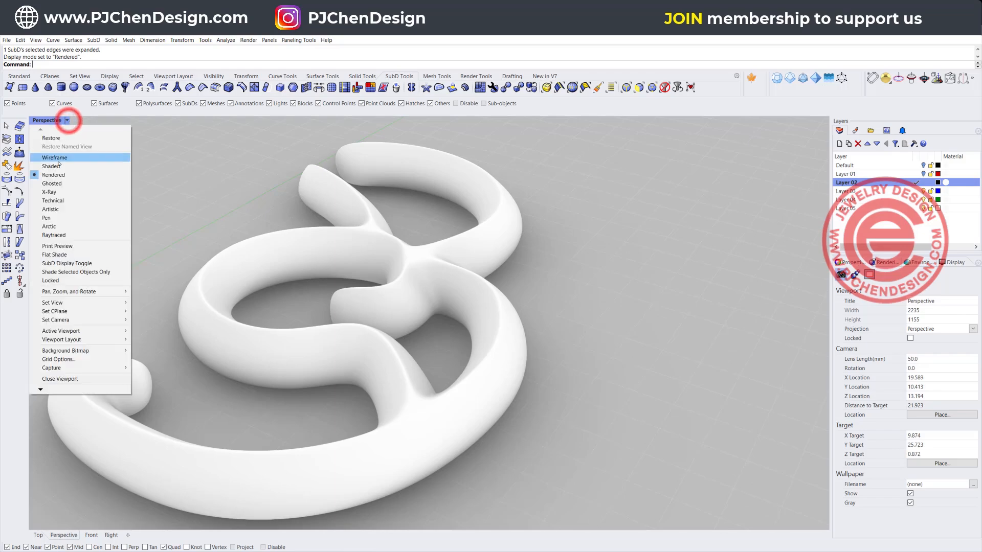
left_click(55, 158)
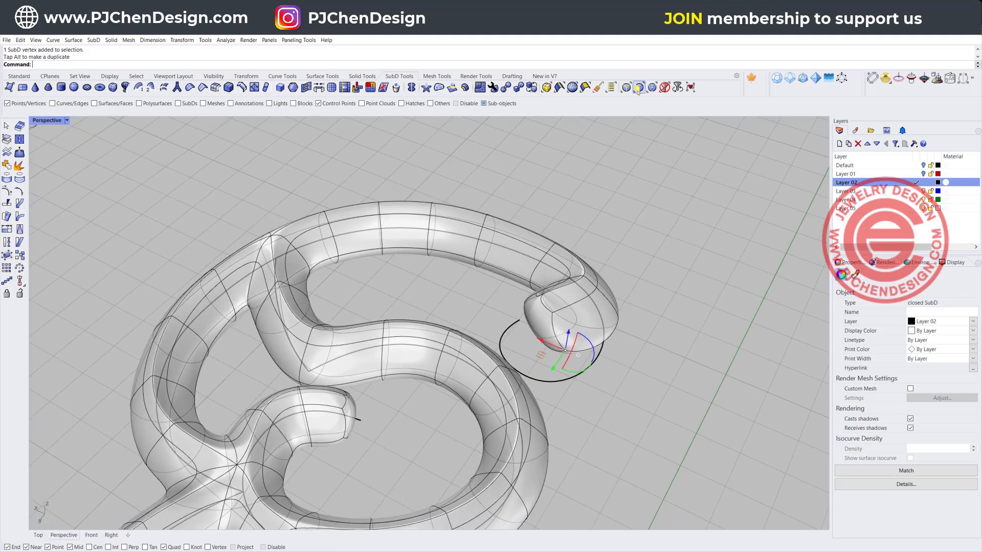
Step: Limit sub-object picking to vertices and select on the SubD bow
left_click(545, 331)
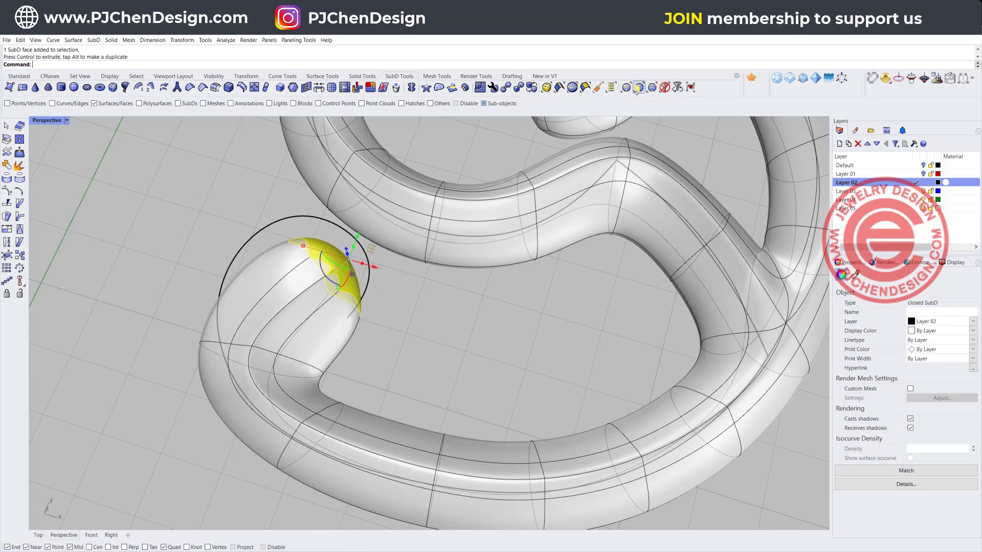
left_click(654, 87)
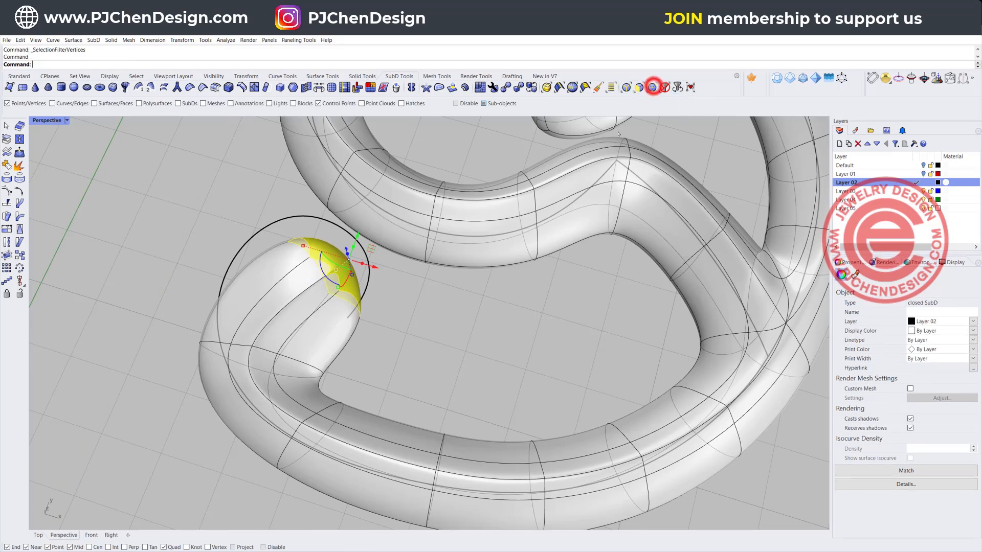
left_click(322, 372)
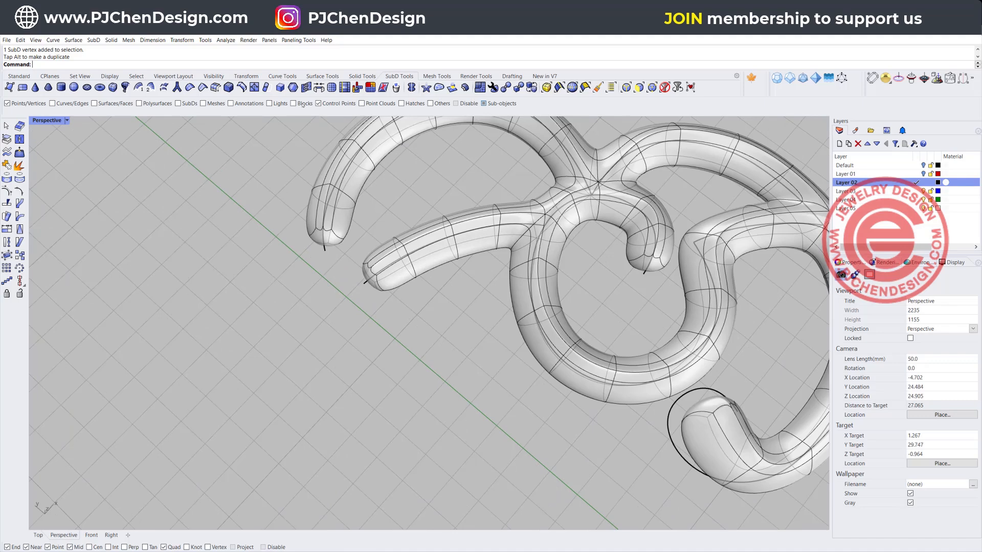
Step: Select vertices and a face on the arm end to reshape it with the gumball
left_click(408, 87)
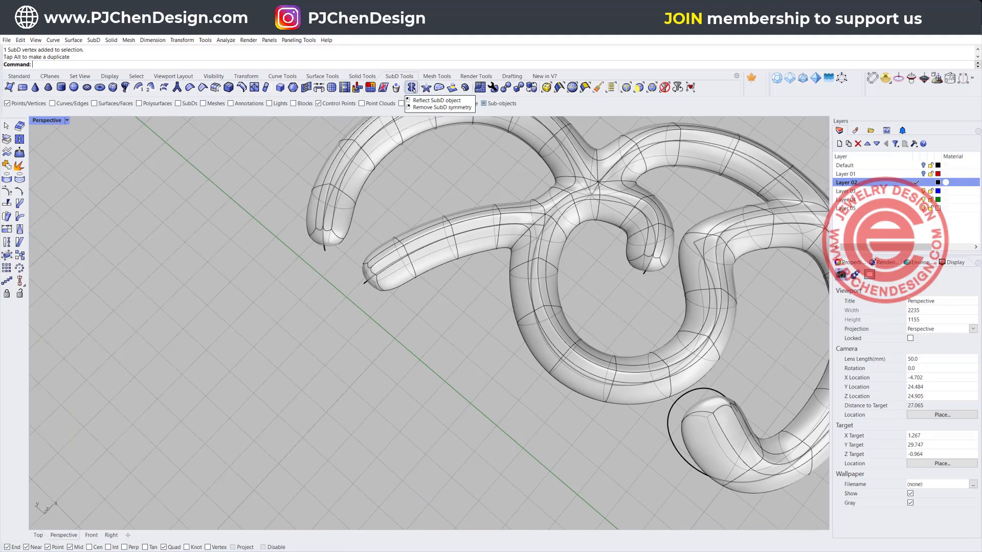
left_click(437, 101)
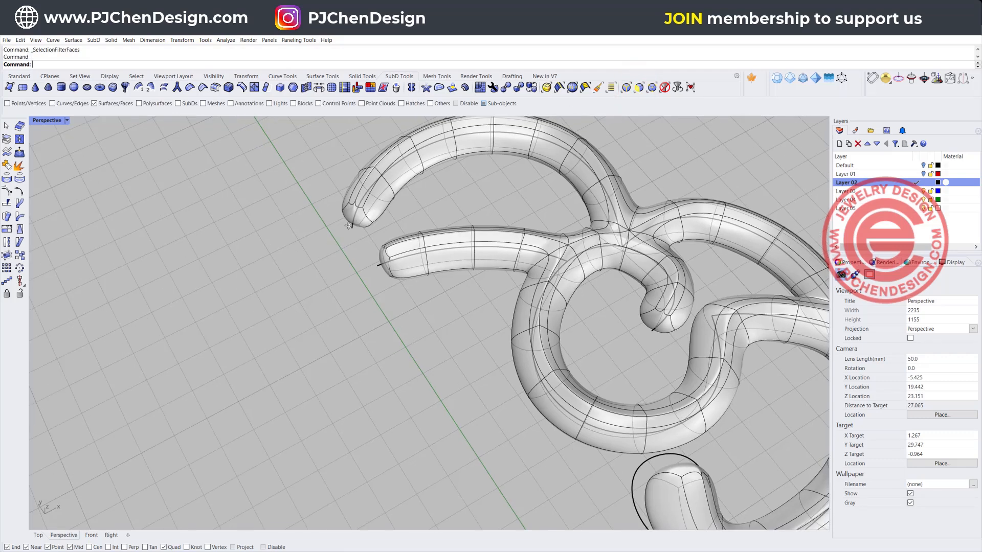
left_click(366, 210)
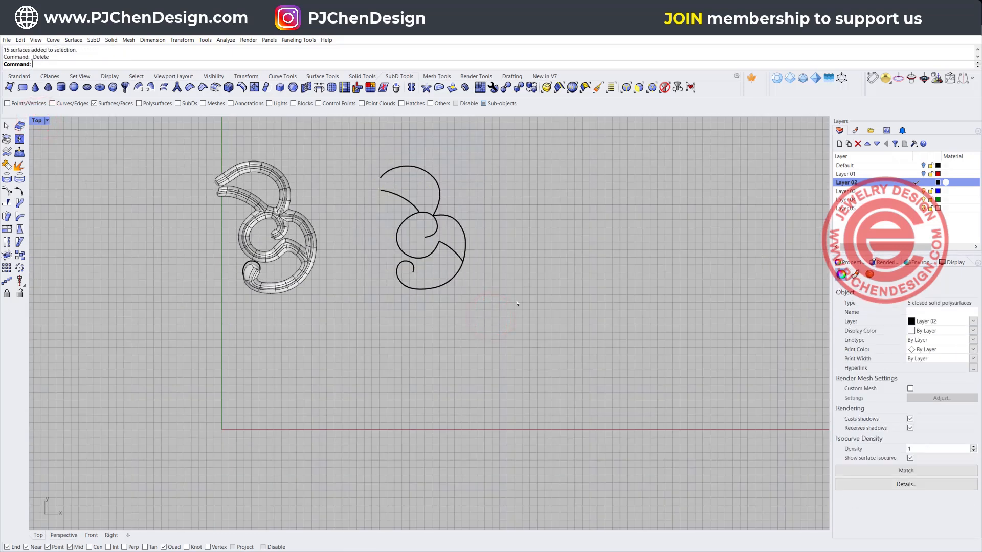
Step: Reflect the SubD bow with YAxis as the reflection plane for a symmetrical filigree
left_click(501, 328)
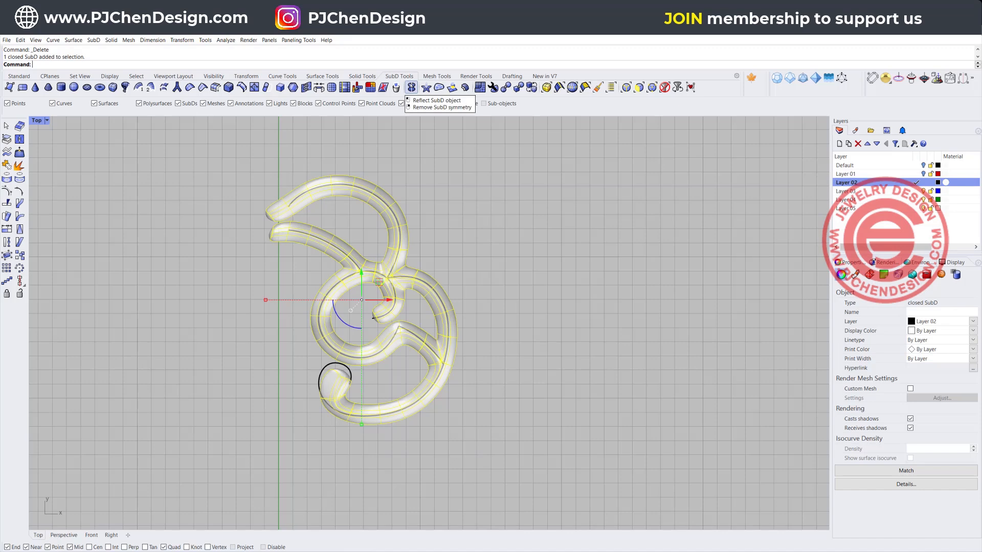
left_click(411, 86)
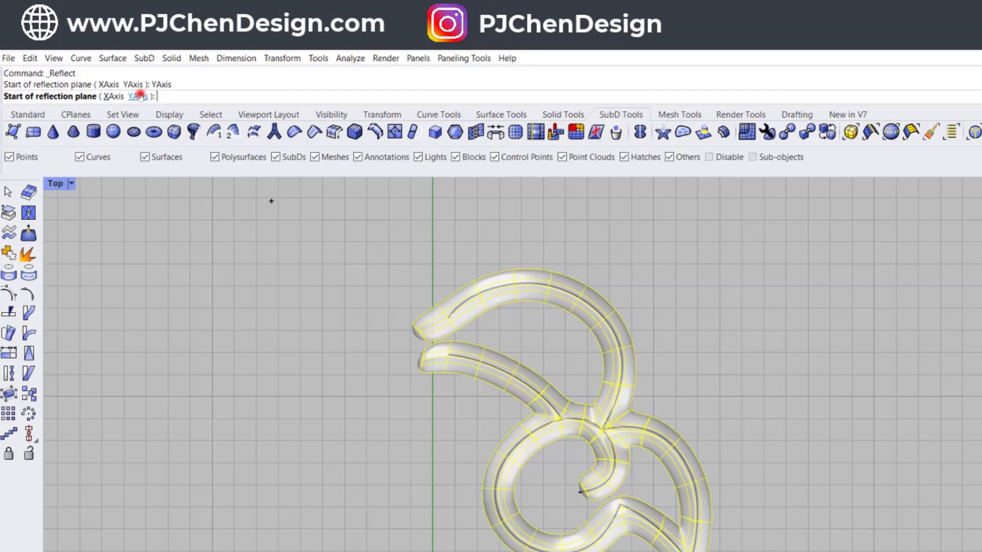
left_click(434, 243)
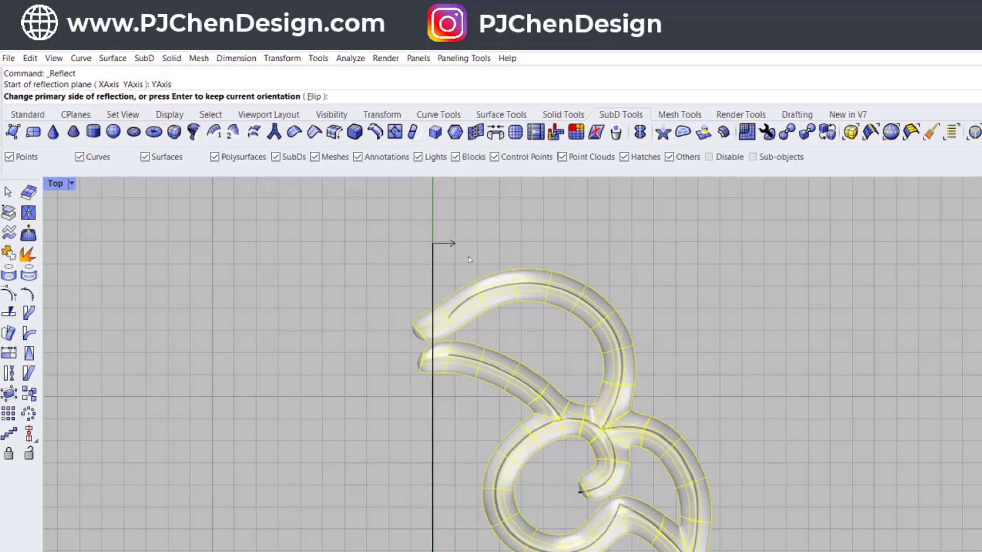
mouse_move(679, 416)
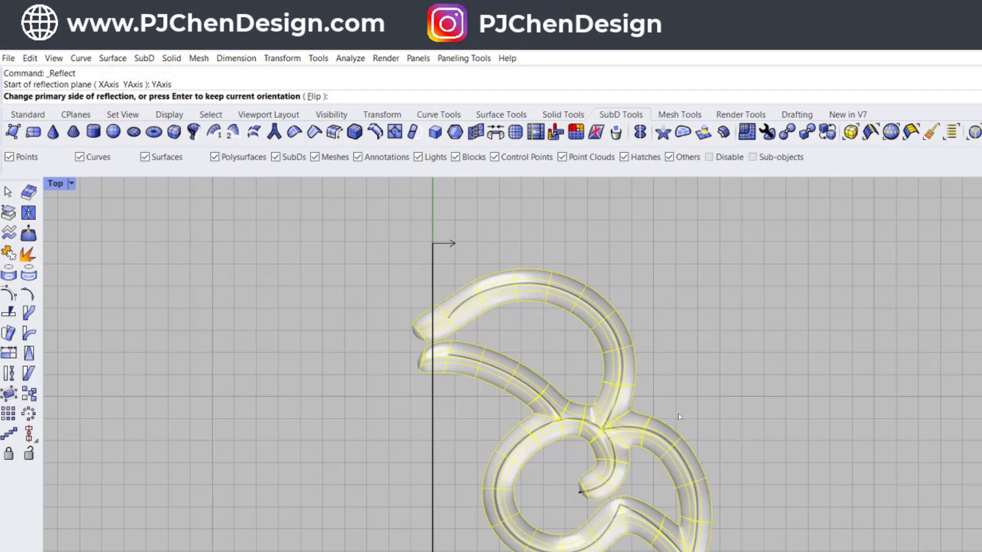
mouse_move(288, 417)
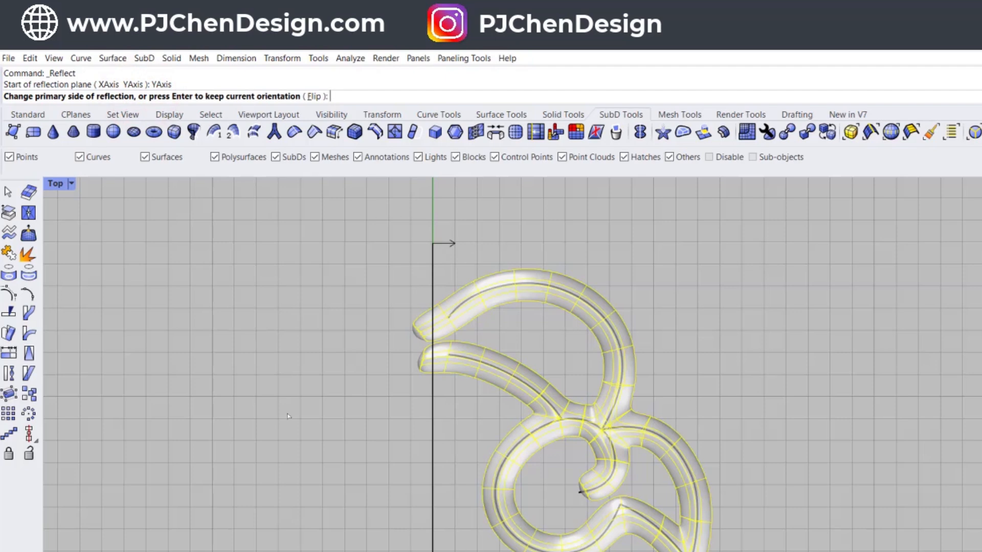
mouse_move(430, 380)
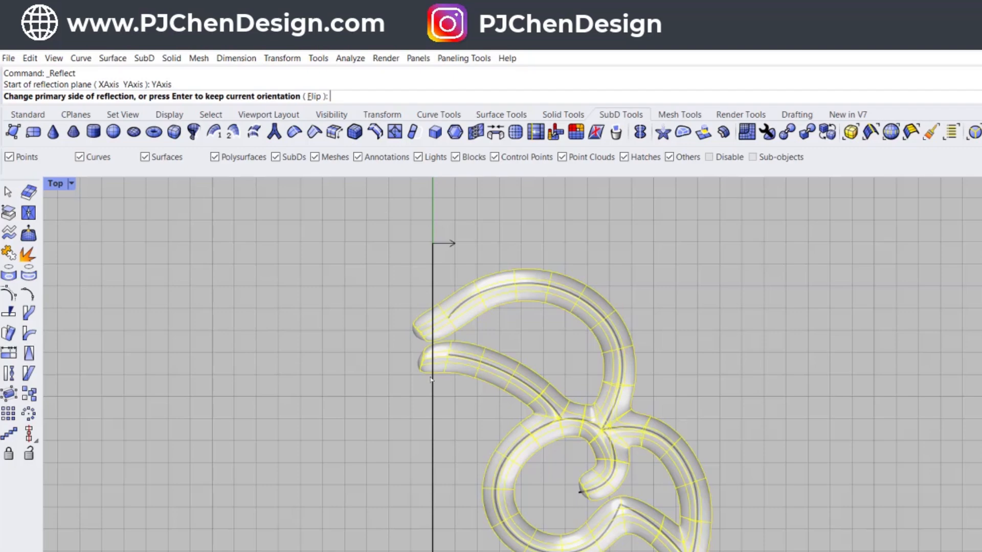
mouse_move(734, 313)
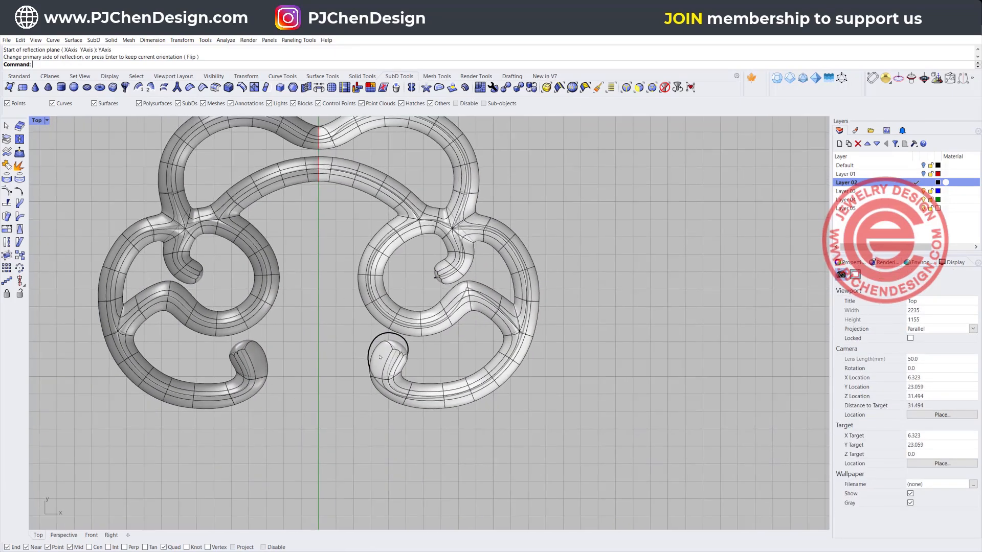
Step: Select the mirrored bow and restore the four-viewport layout to view it all round
left_click(381, 357)
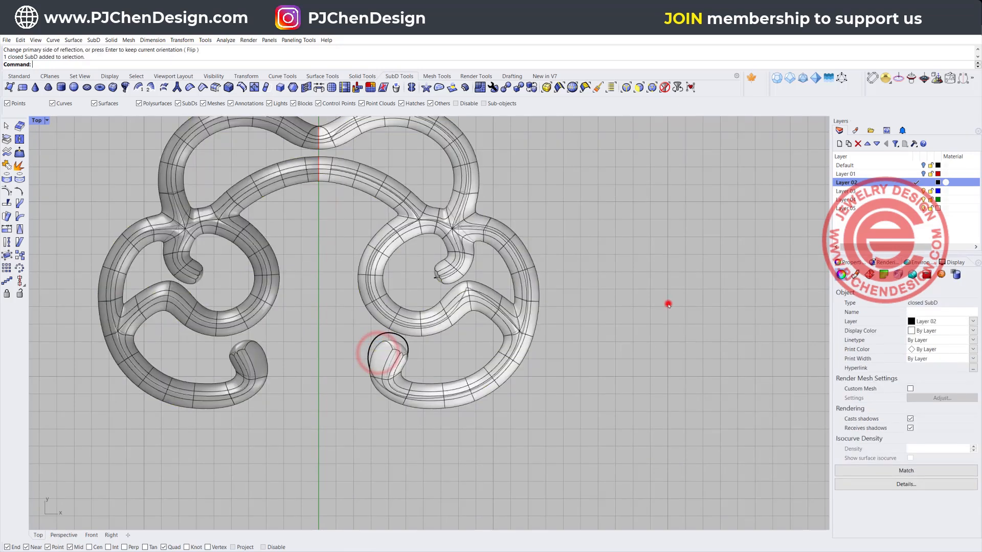
left_click(382, 357)
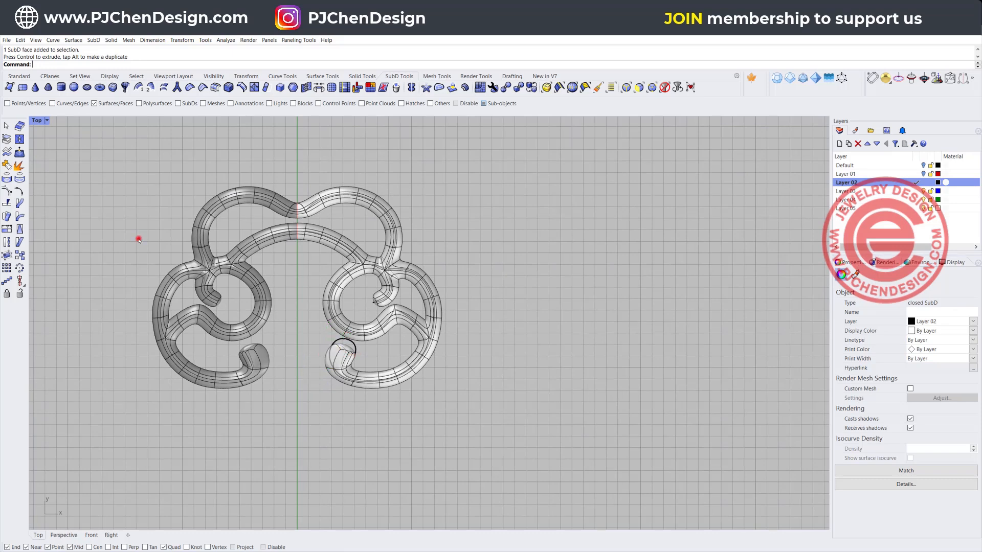
left_click(854, 275)
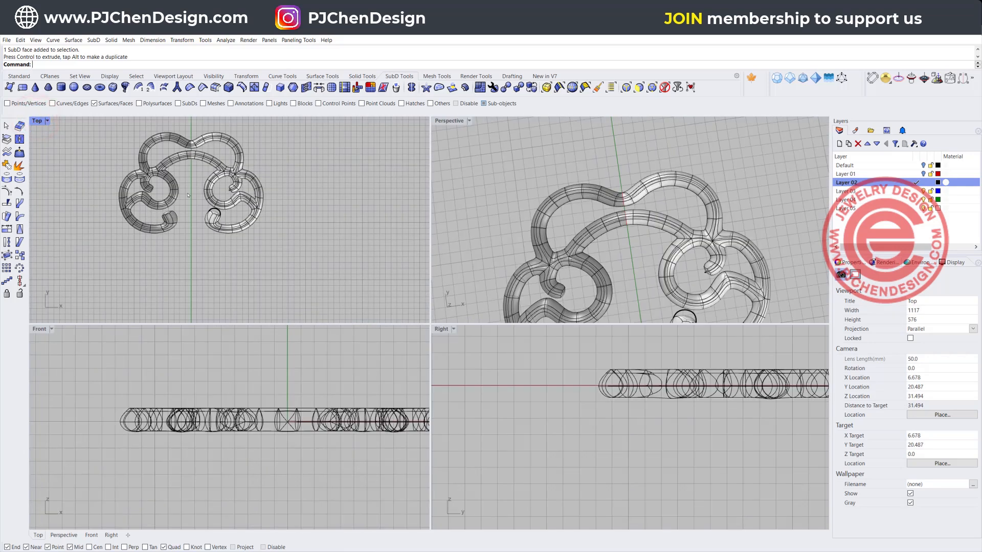
Step: Create a slim SubD truncated cone below the bow, setting base radius, height and narrow top radius
scroll("up", 3)
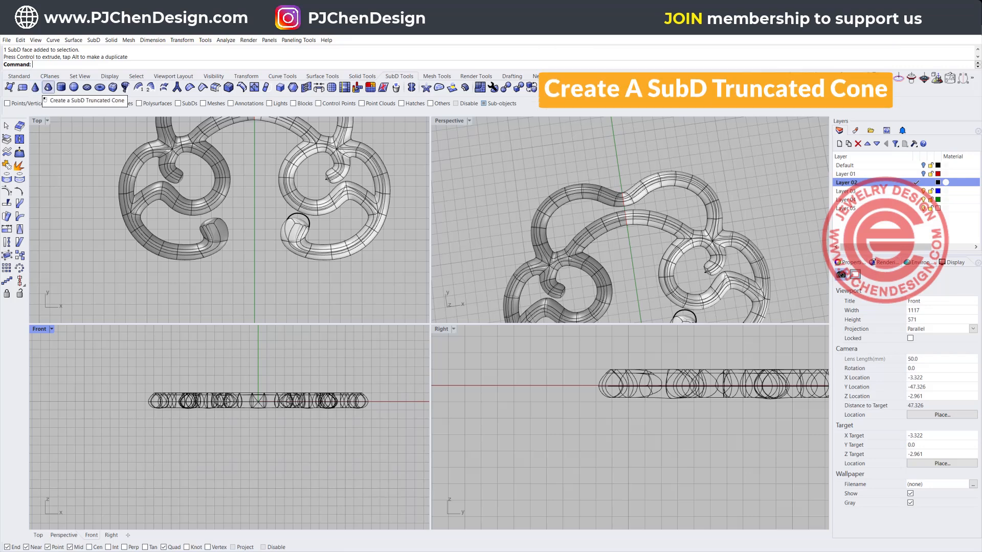
left_click(46, 87)
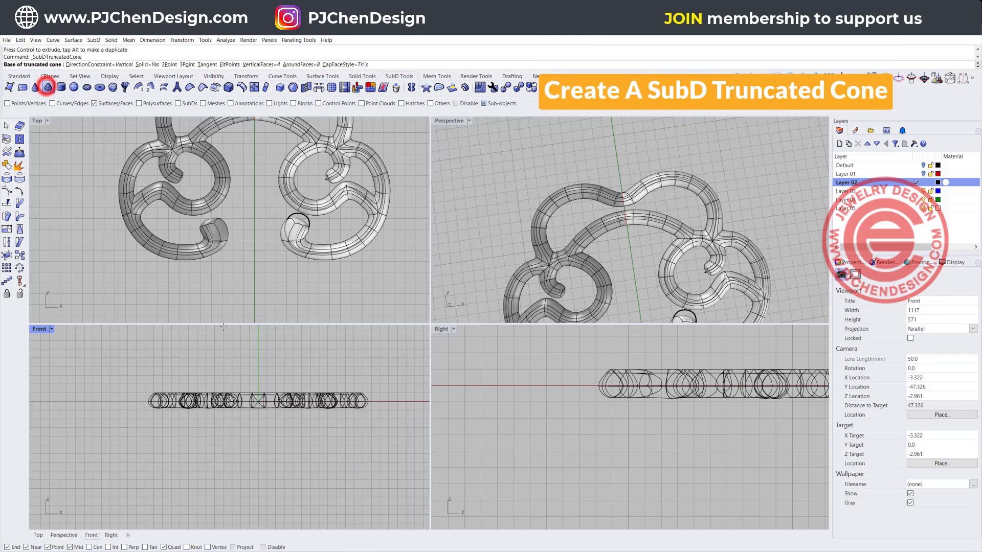
left_click(251, 463)
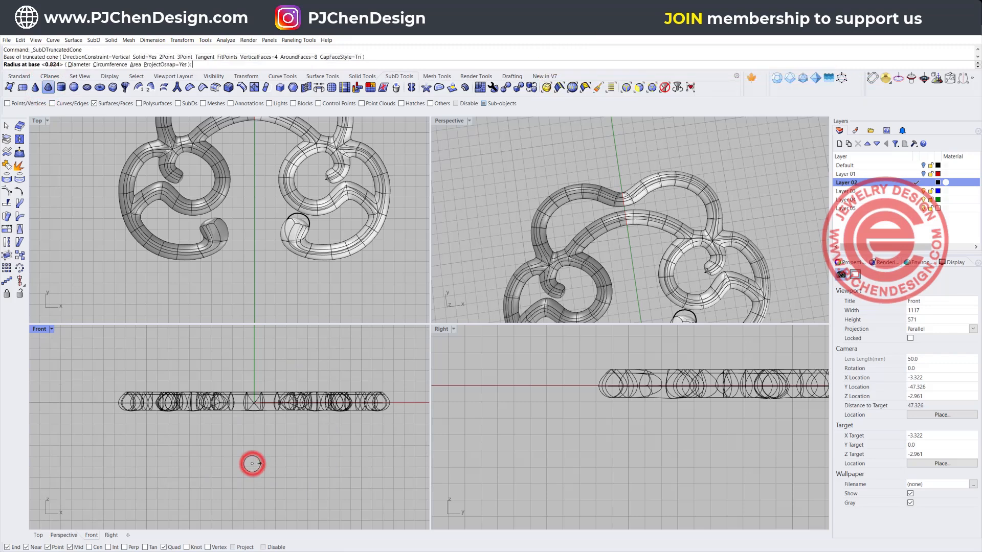
left_click(252, 463)
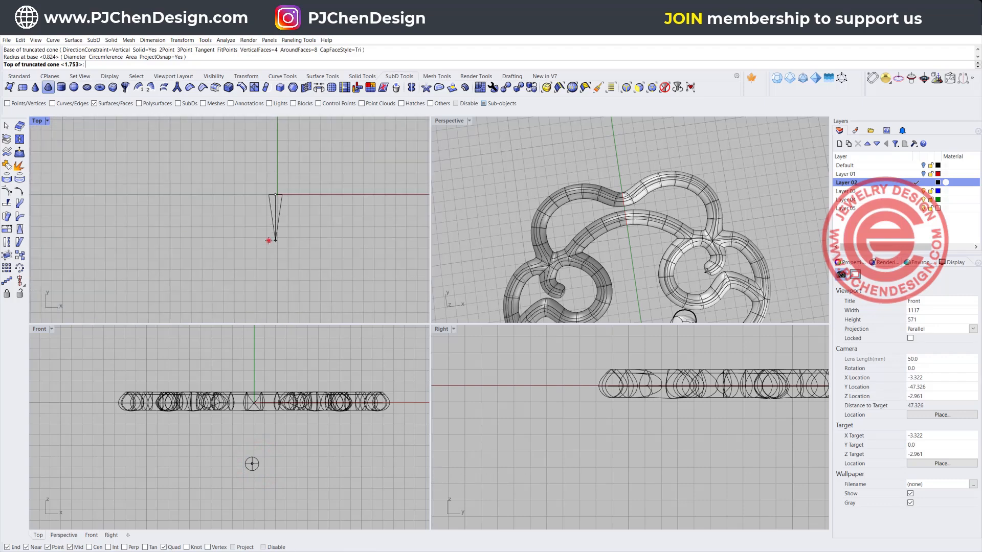
left_click(272, 225)
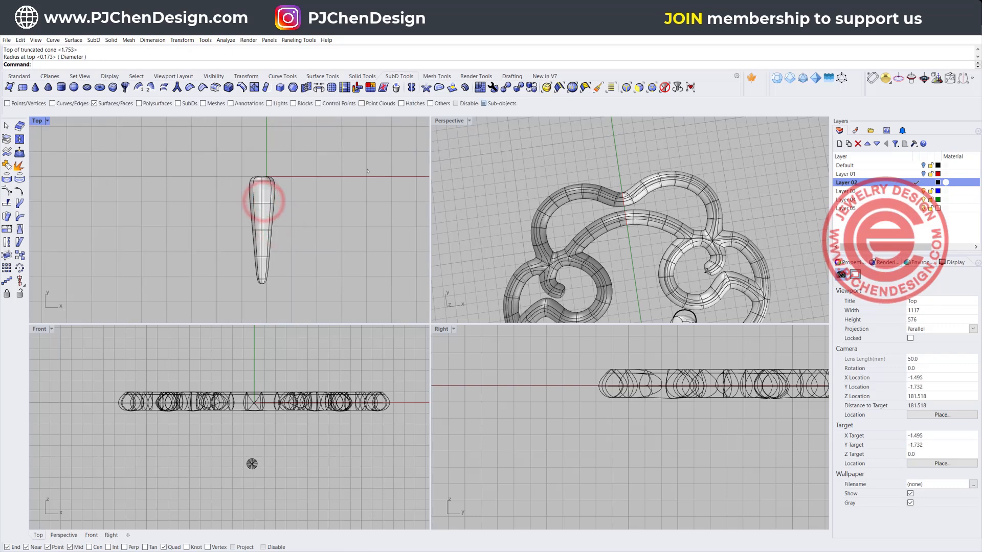
left_click(262, 207)
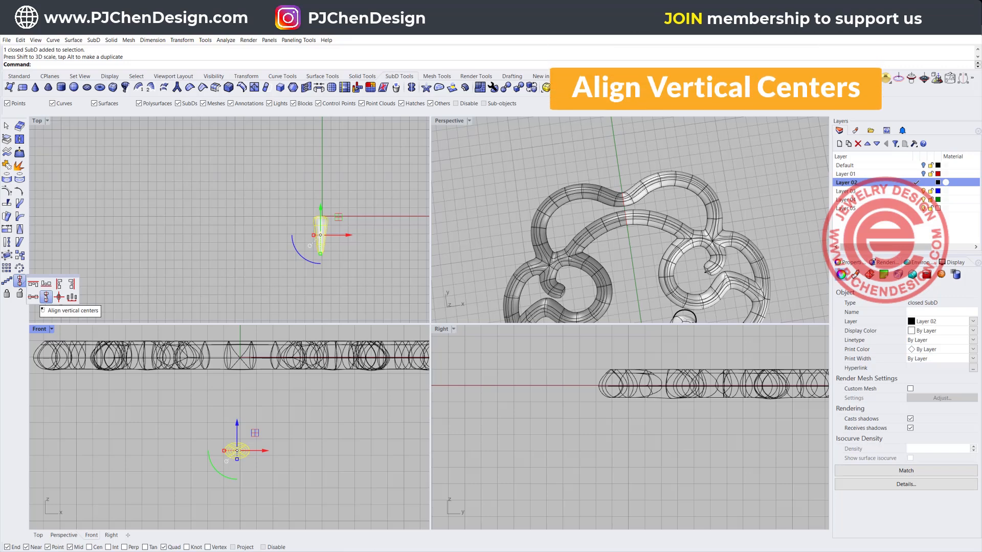
Step: Centre the cone vertically, gumball-edit its top faces into petals and move the flower to the bow centre
left_click(33, 296)
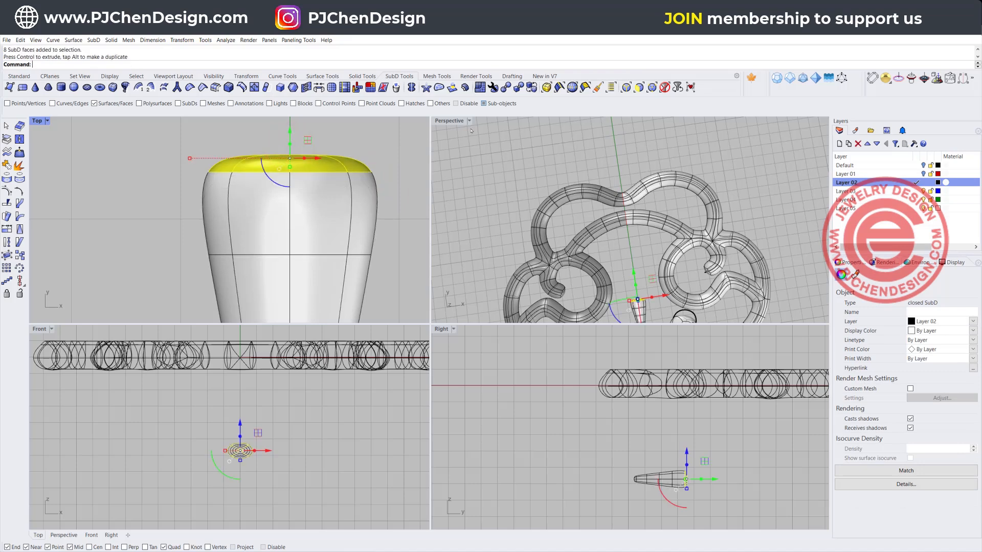
left_click(622, 86)
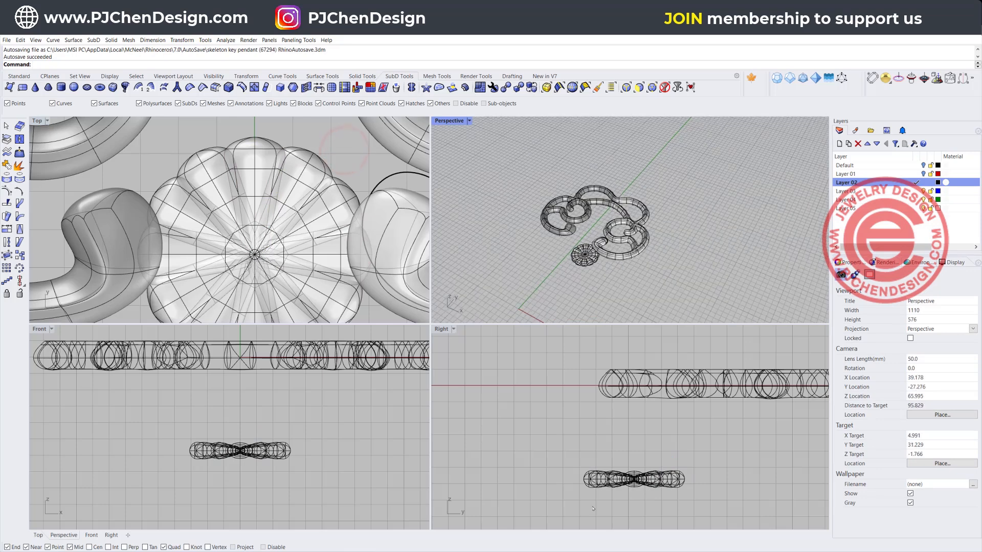
left_click(242, 451)
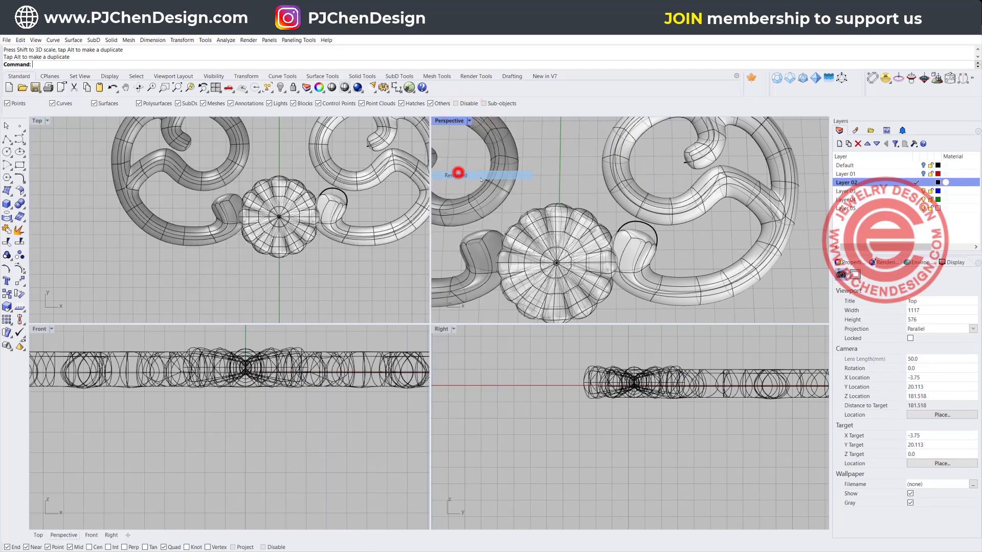
Step: Set Perspective to Rendered display and Alt-drag the flower to duplicate it upward
left_click(452, 174)
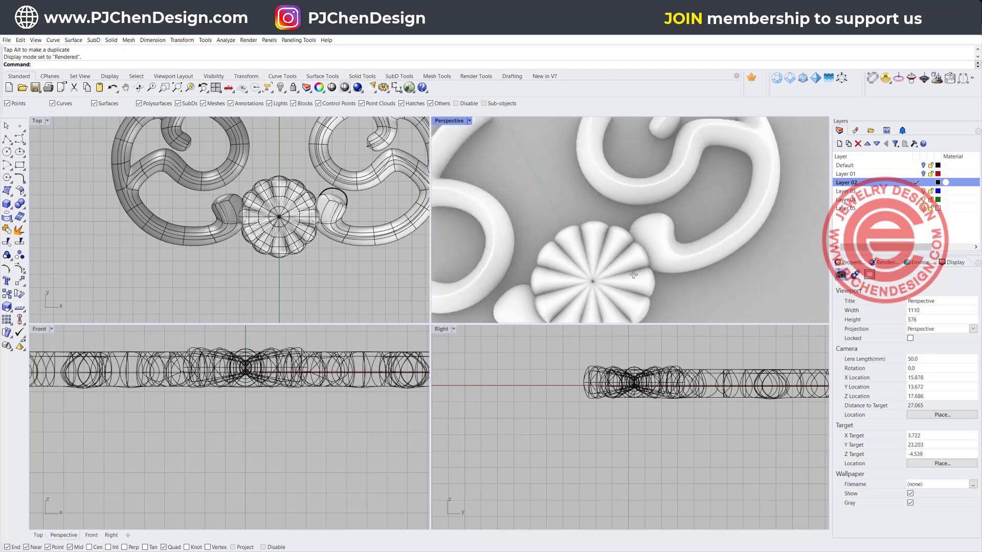
left_click(274, 266)
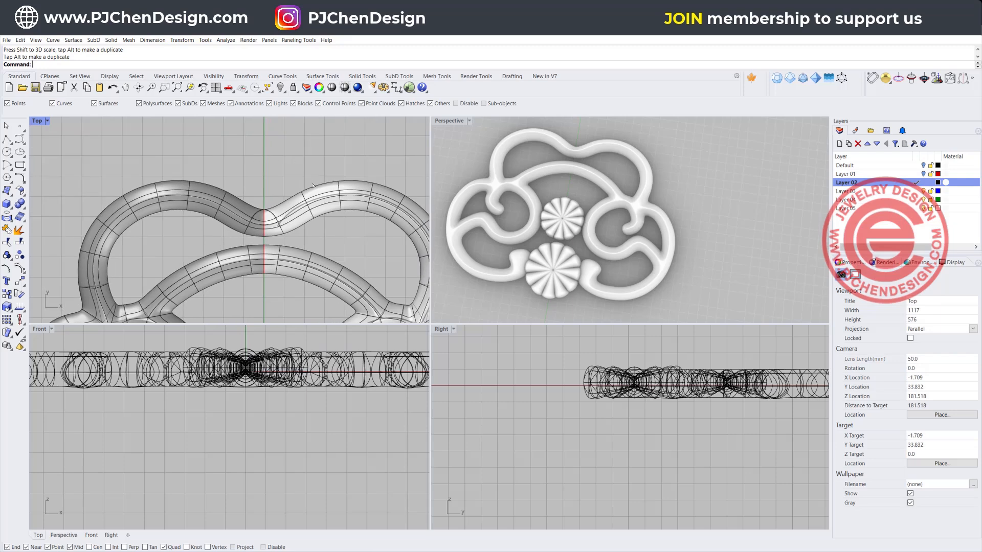
mouse_move(275, 194)
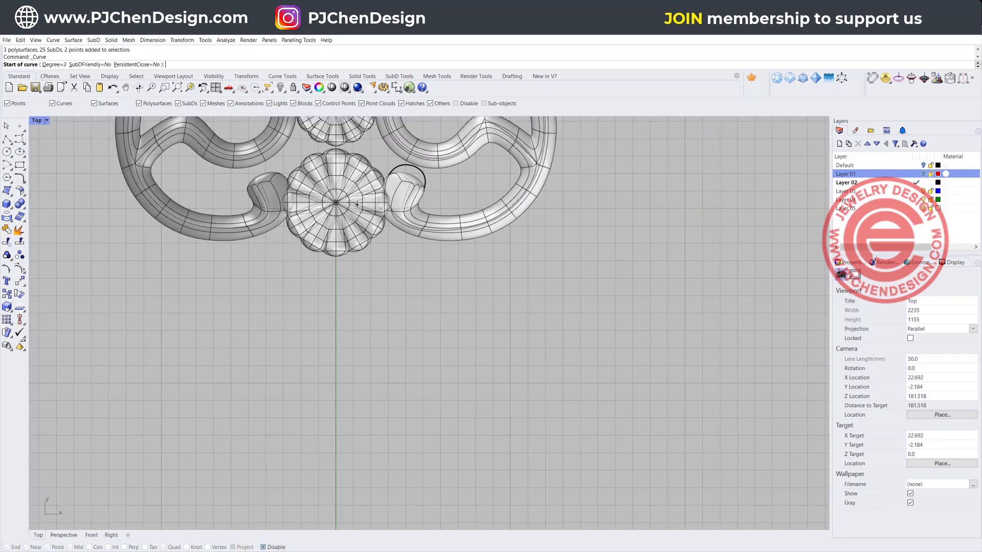
Step: Place the shank profile points from the flower's centre down to a short bend at the base
left_click(357, 216)
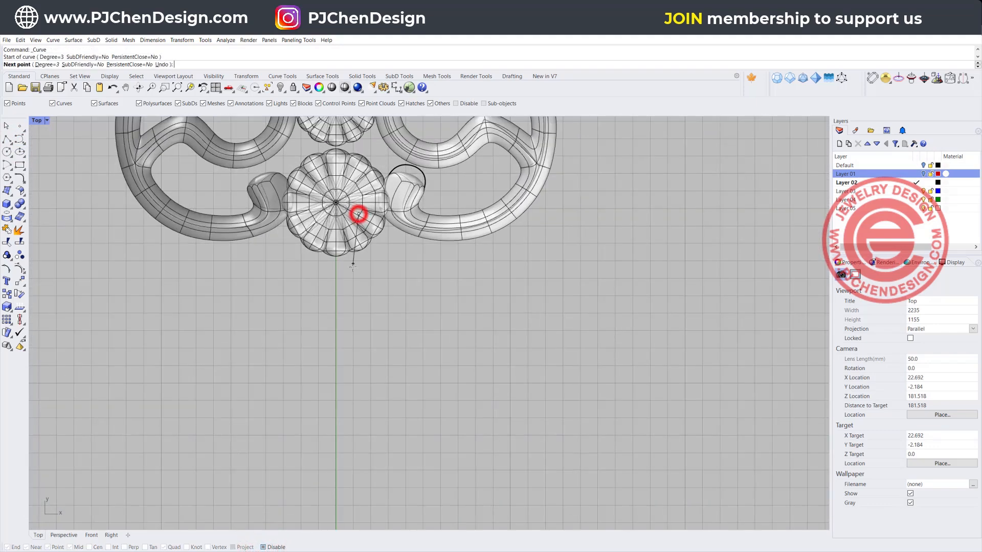
left_click(366, 292)
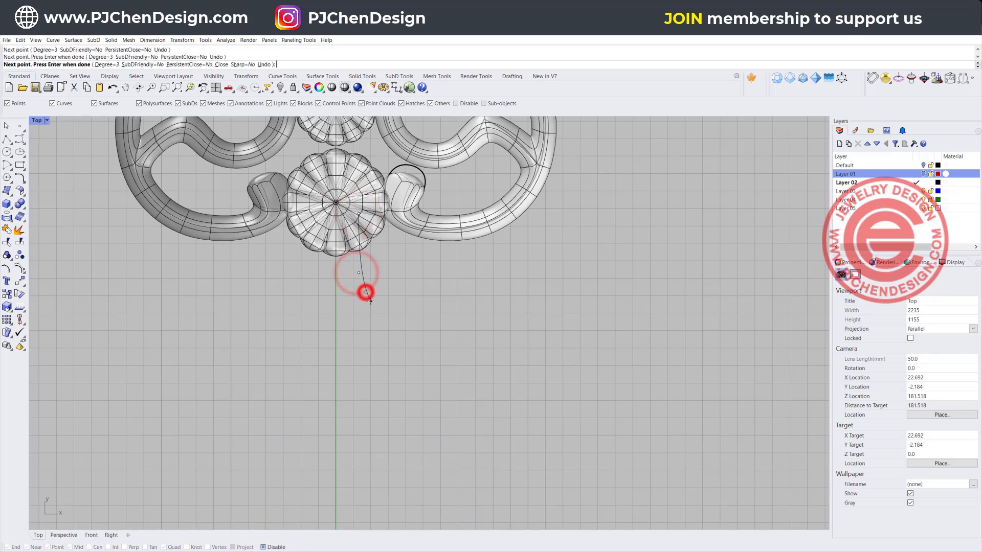
left_click(365, 330)
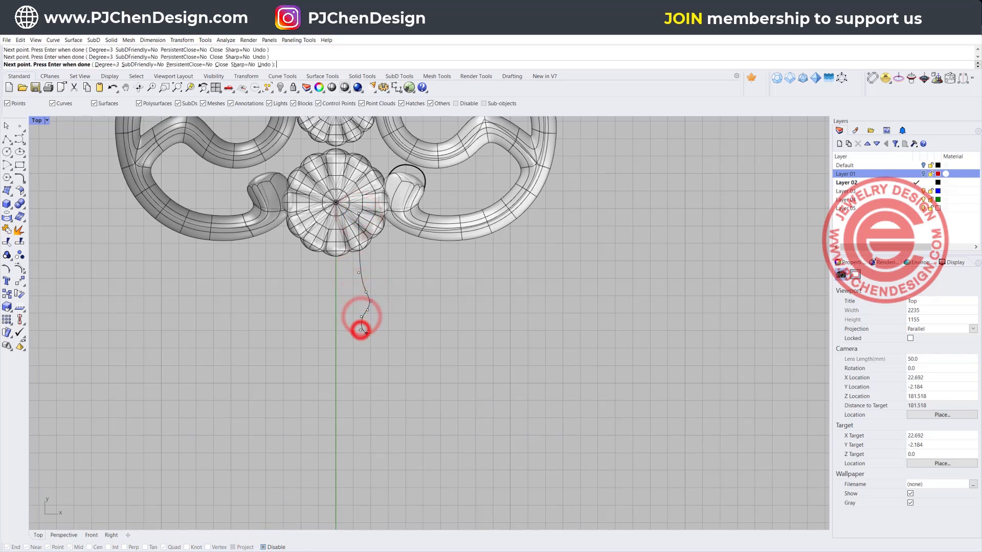
left_click(367, 361)
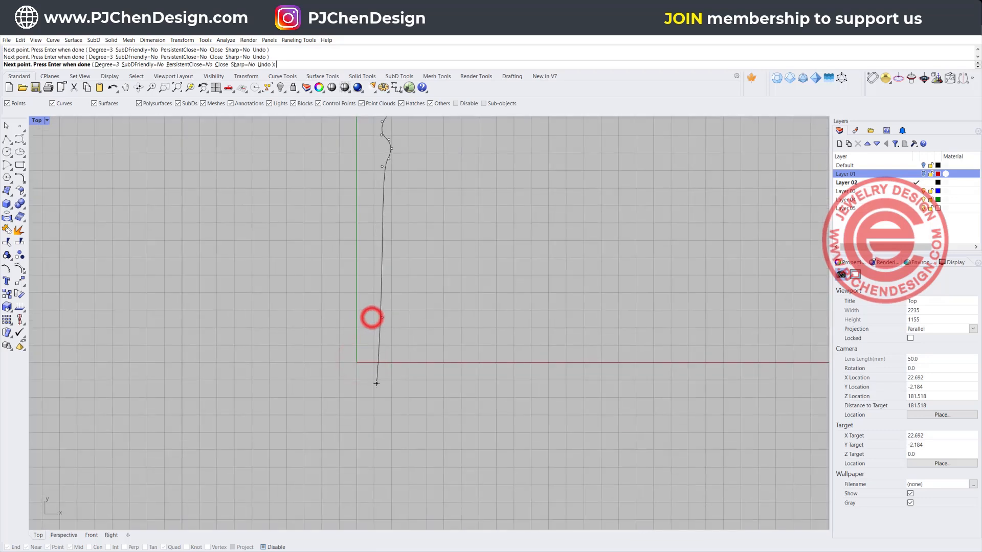
left_click(383, 397)
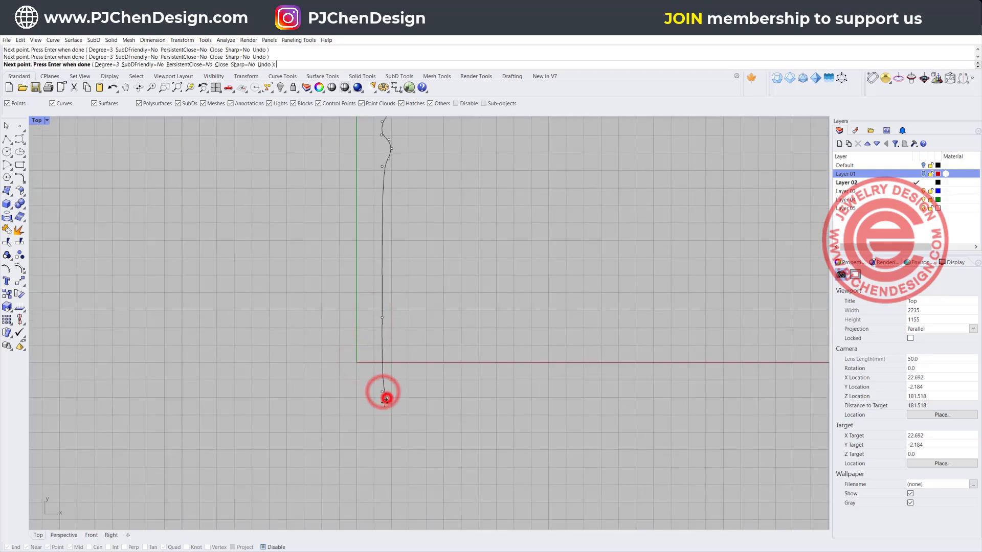
left_click(383, 432)
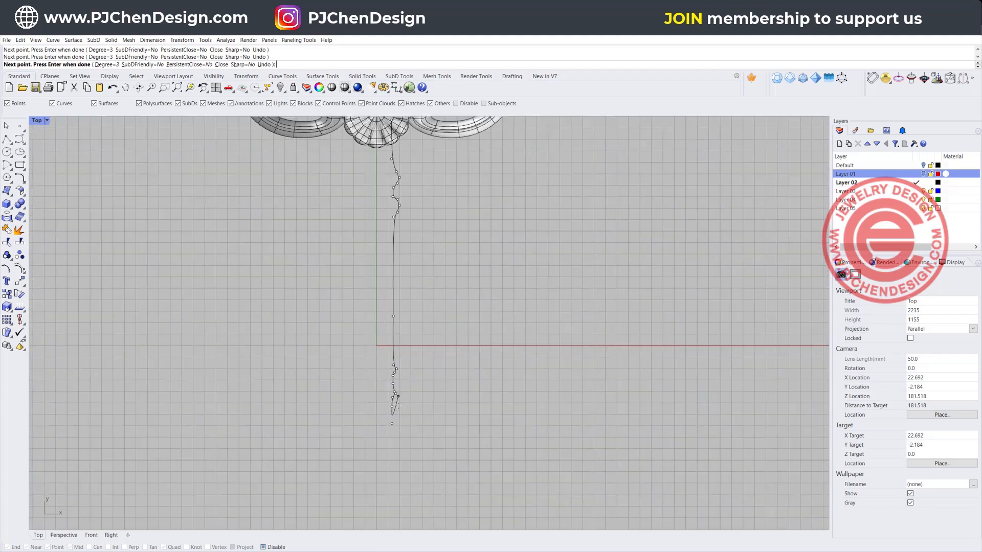
left_click(392, 460)
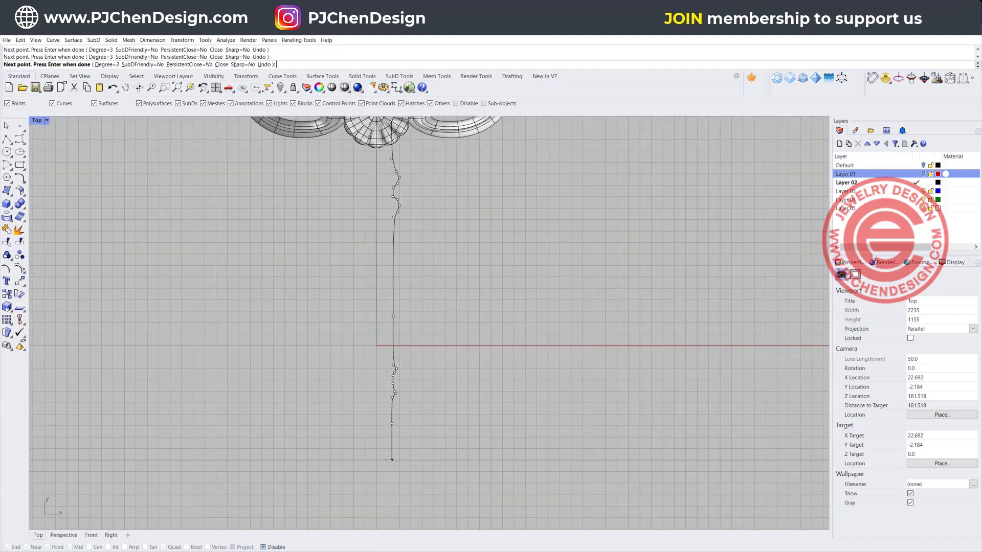
left_click(371, 462)
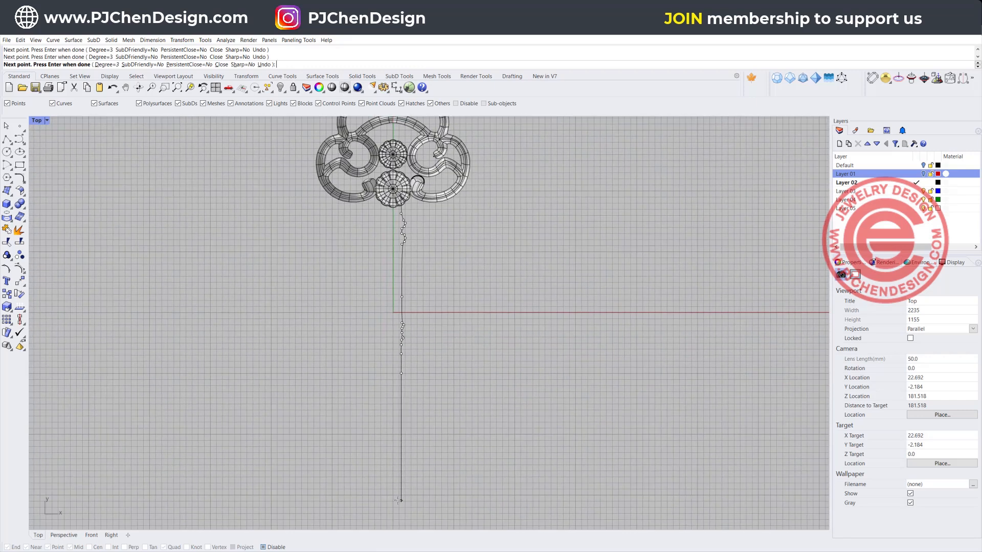
left_click(368, 487)
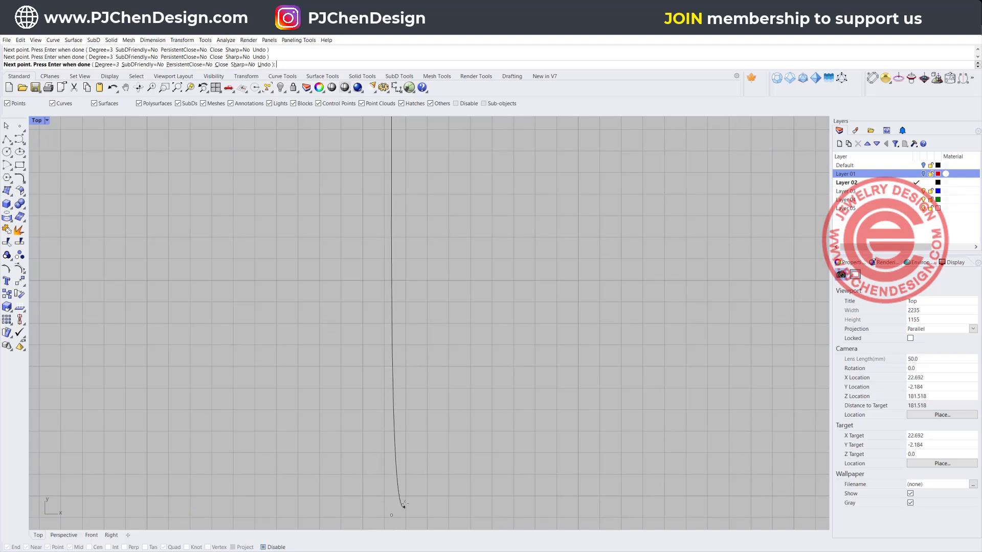
left_click(381, 431)
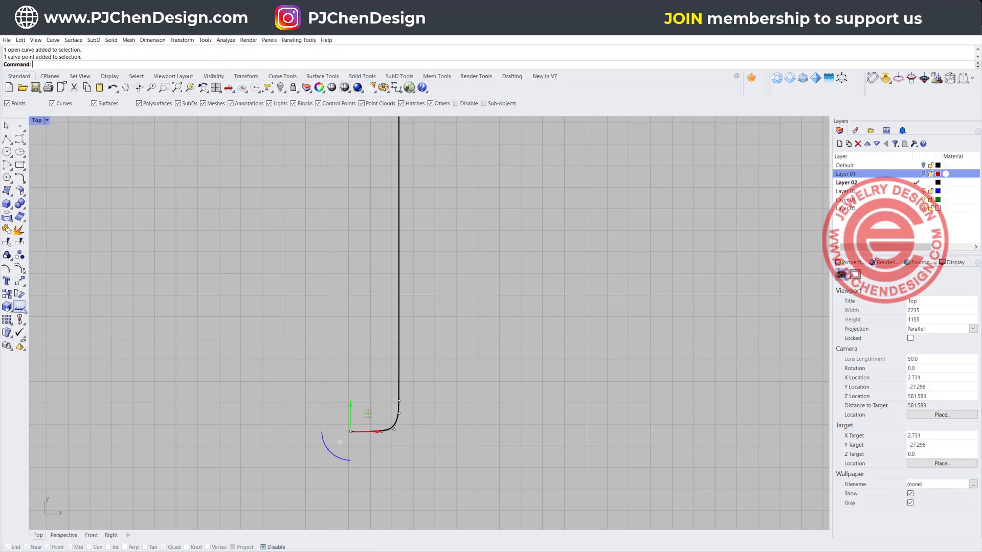
Step: Align the profile curve to VertCenter so it sits on the bow's axis
left_click(21, 316)
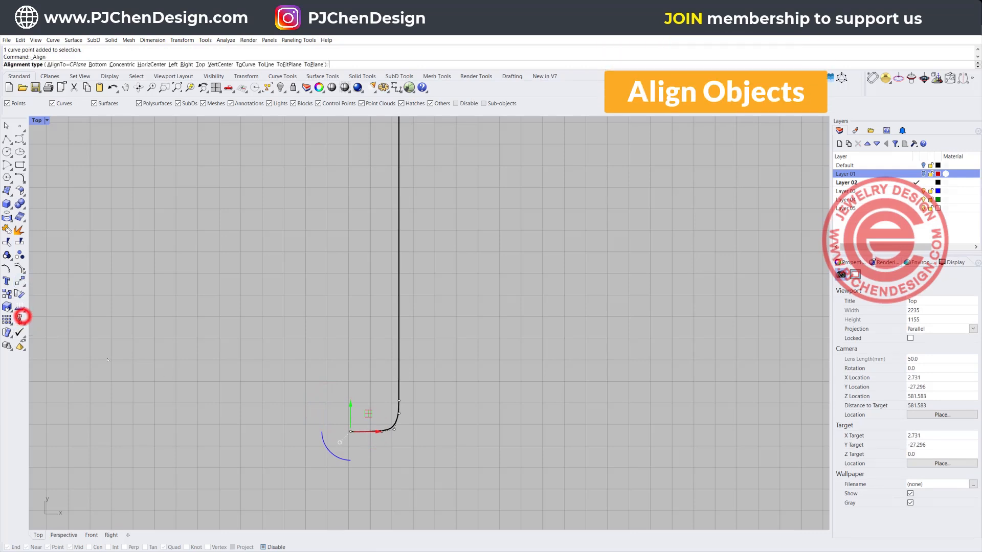
mouse_move(359, 455)
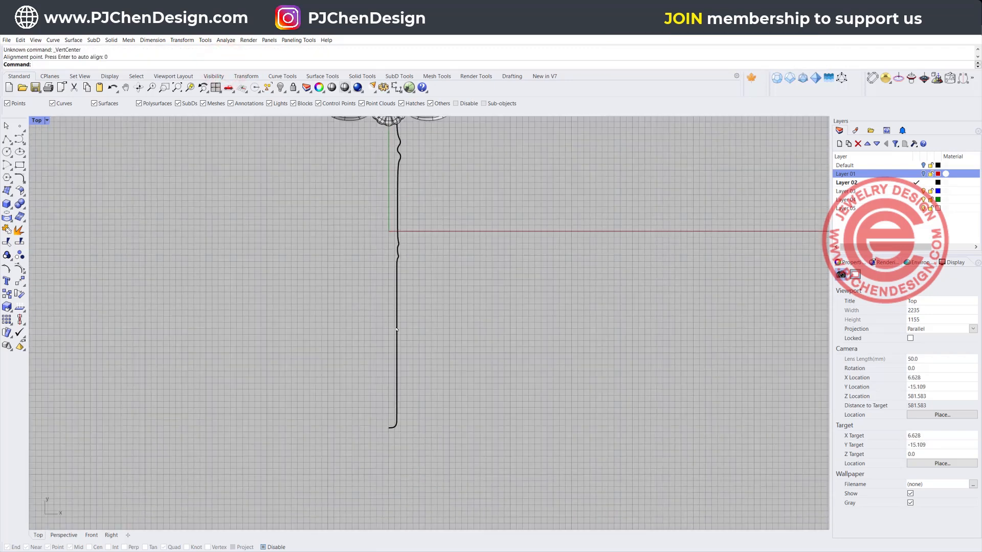
left_click(392, 283)
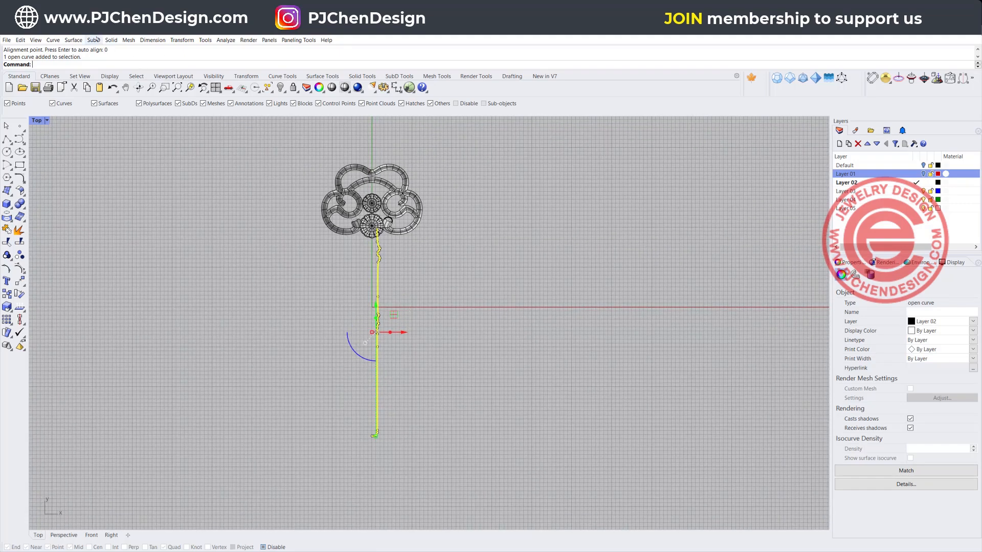
Step: Revolve the profile 360 degrees about its straight edge with End/Mid/Quad osnaps on
left_click(72, 40)
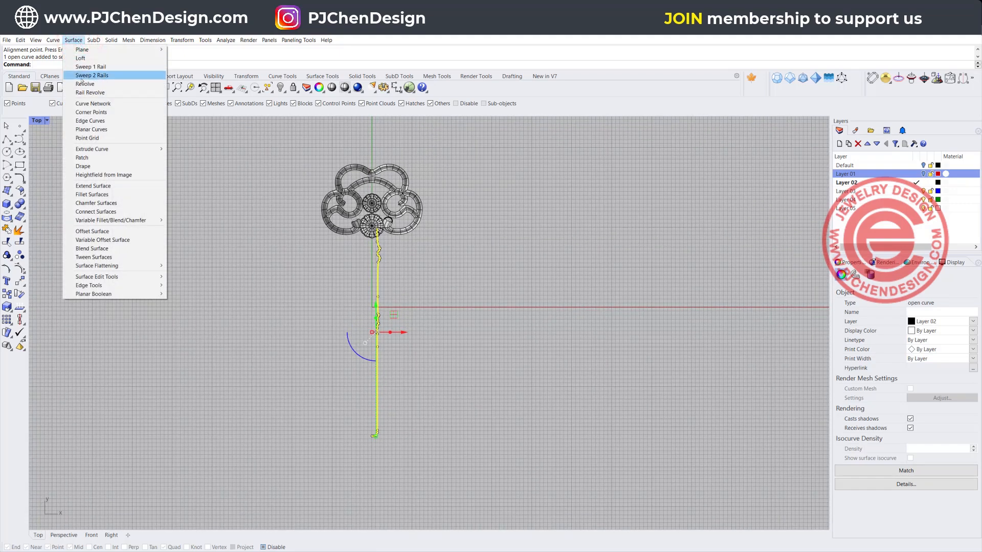
left_click(84, 84)
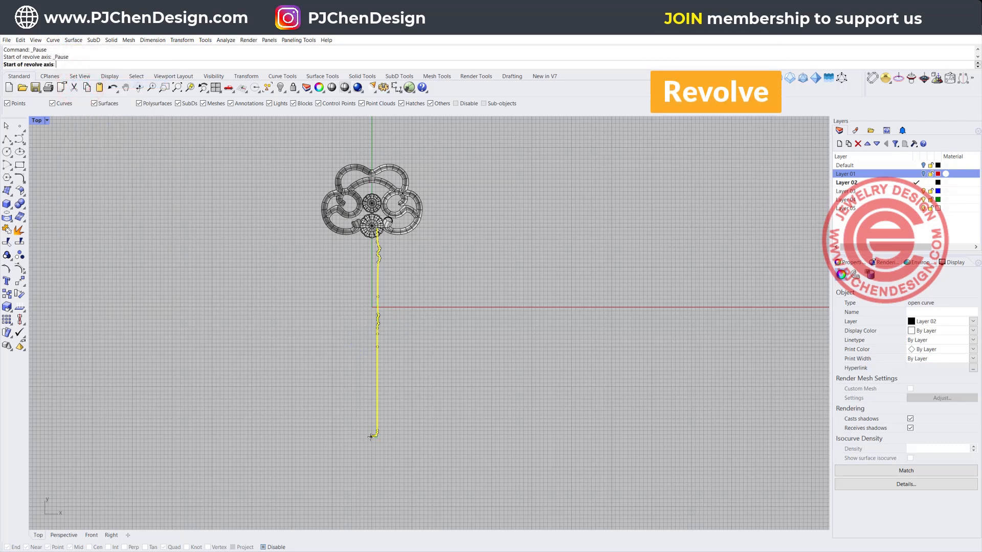
left_click(263, 546)
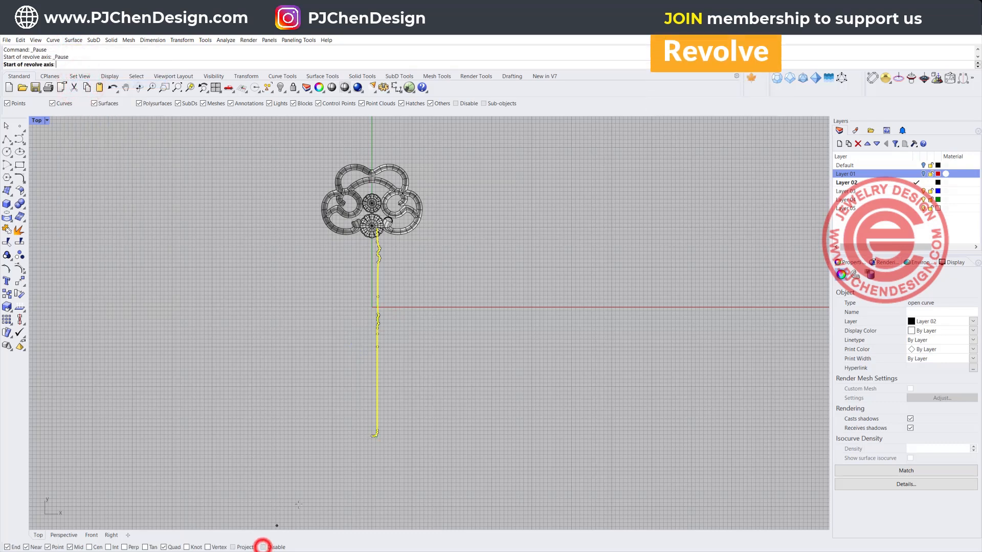
left_click(367, 434)
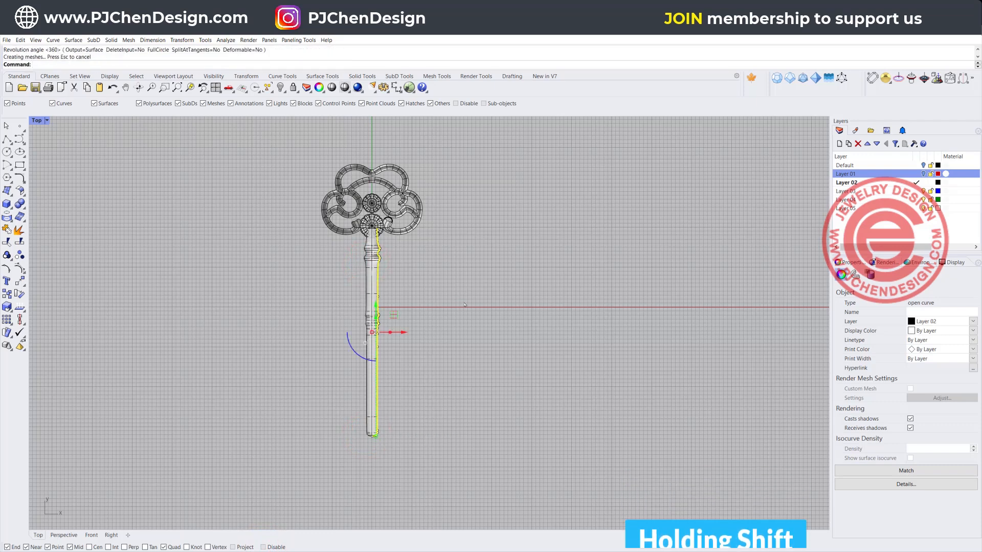
left_click(37, 121)
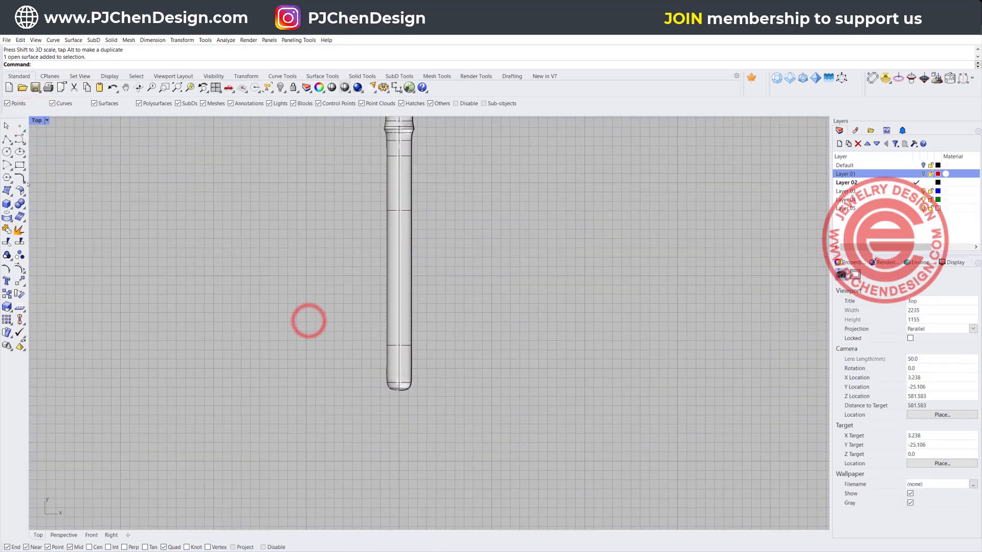
Step: Draw the large bit rectangle and the small notch rectangle above it
left_click(20, 166)
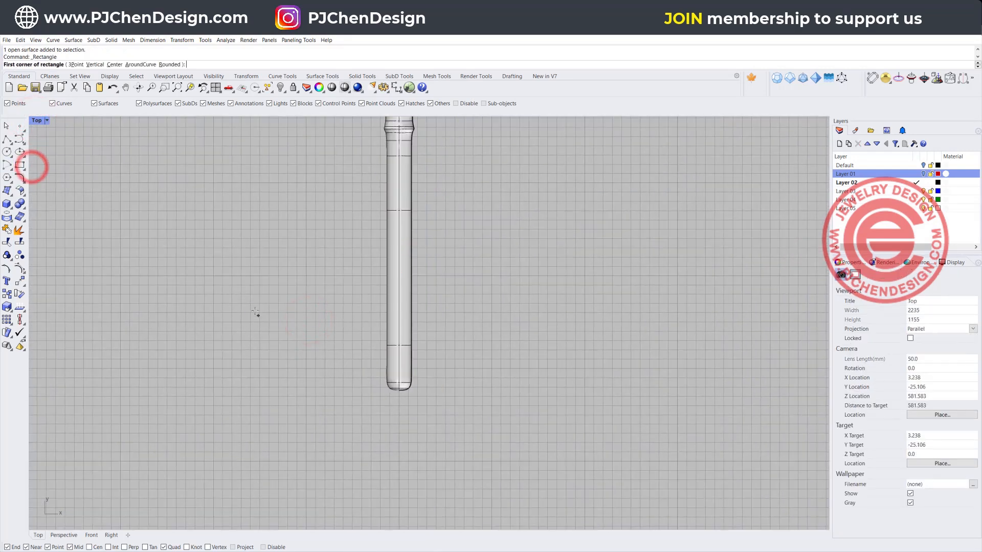
left_click(253, 308)
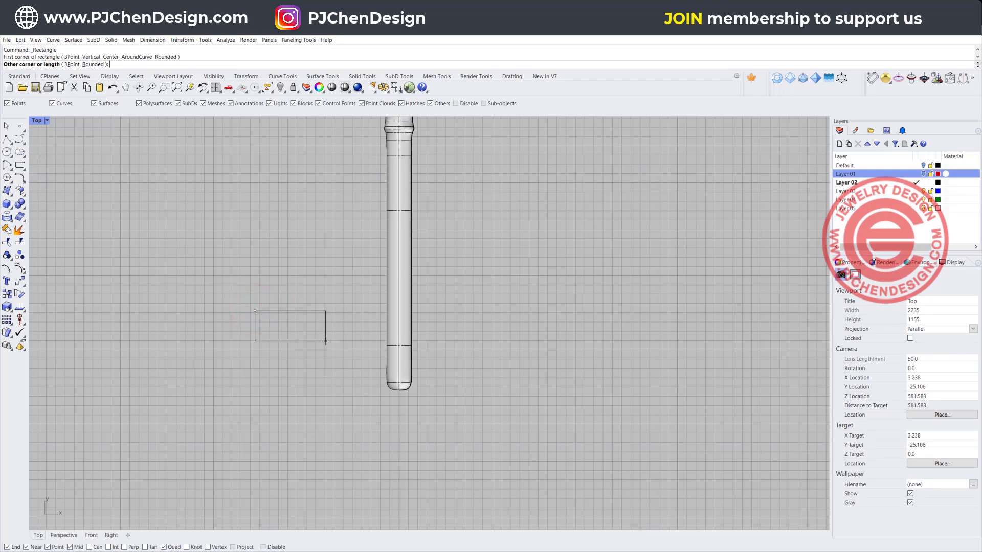
left_click(324, 339)
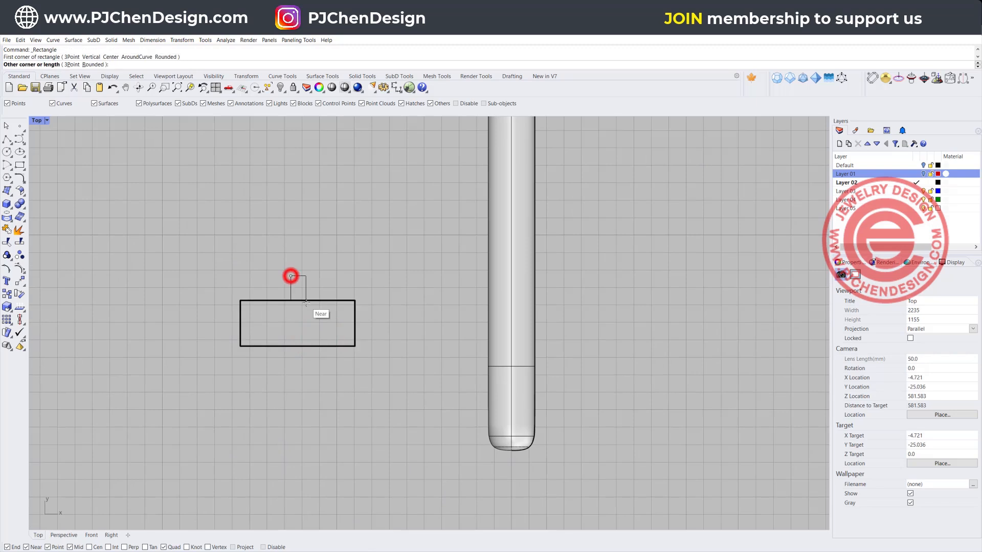
left_click(307, 319)
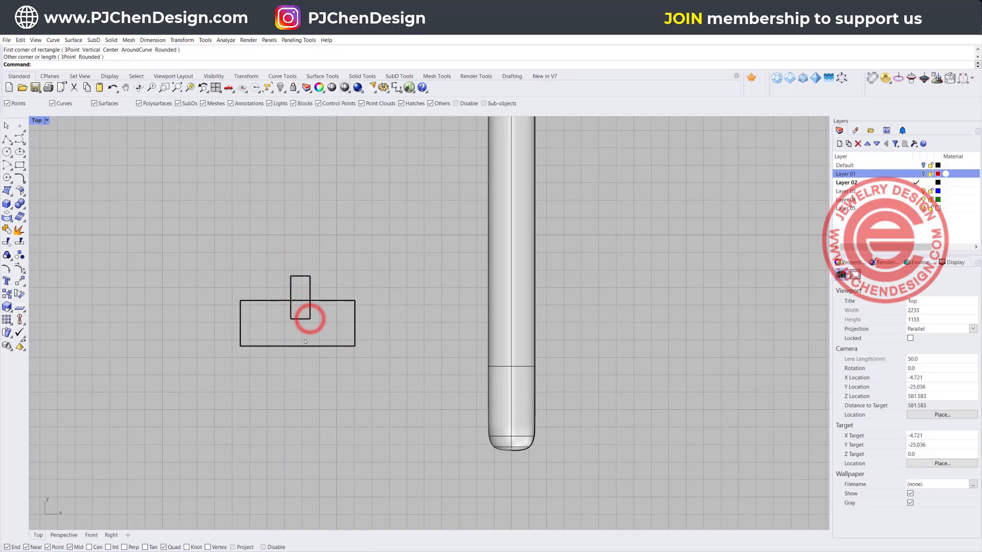
left_click(303, 298)
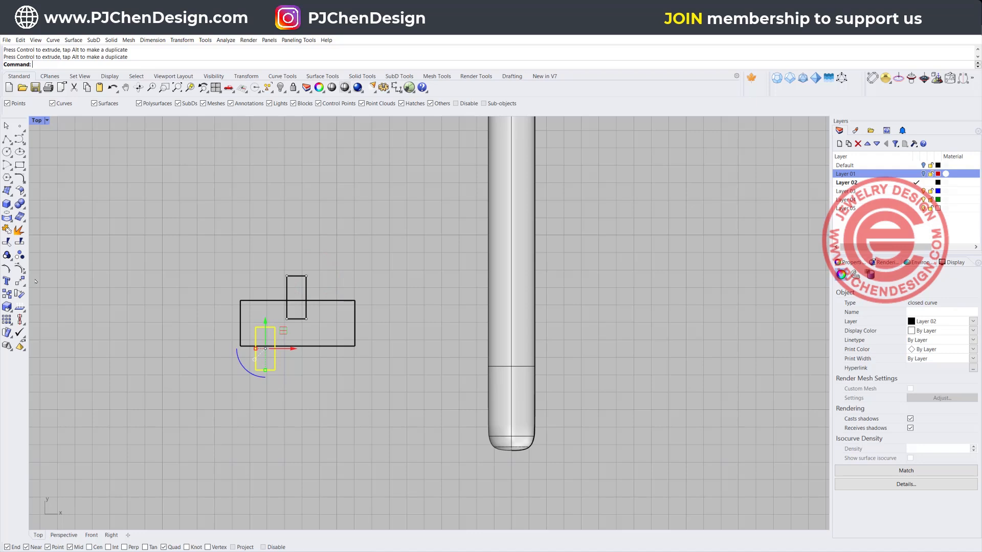
Step: Mirror the small notch rectangle to the opposite side of the bit
left_click(9, 306)
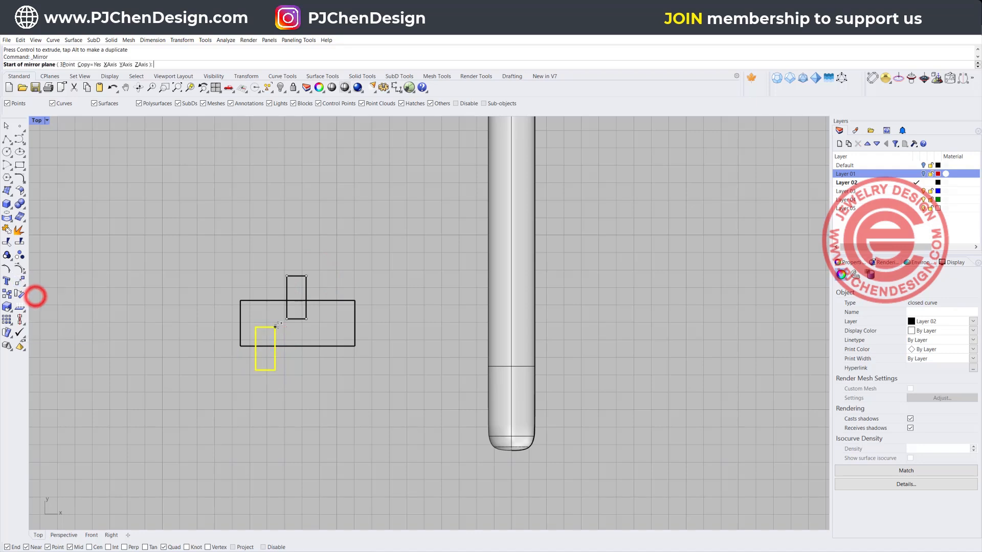
left_click(299, 388)
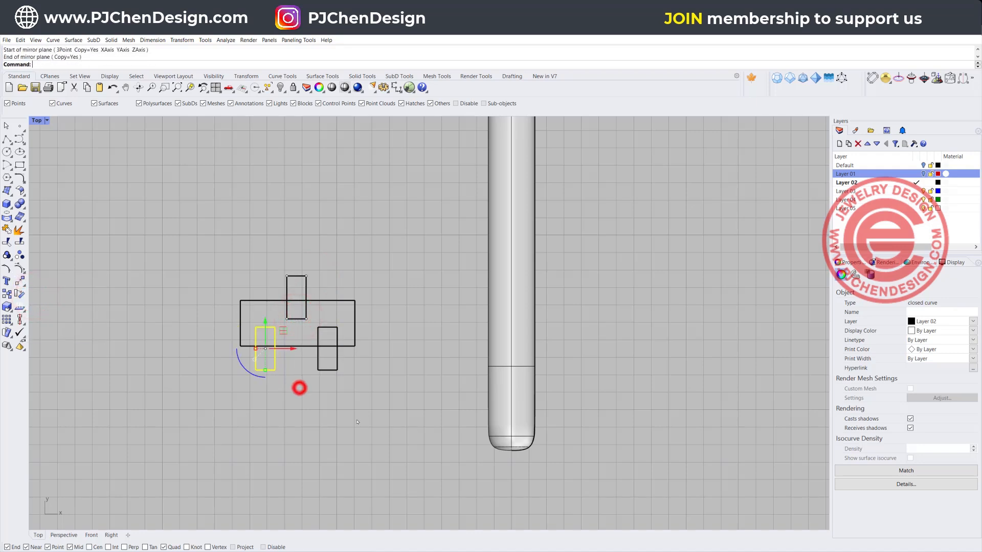
left_click(299, 389)
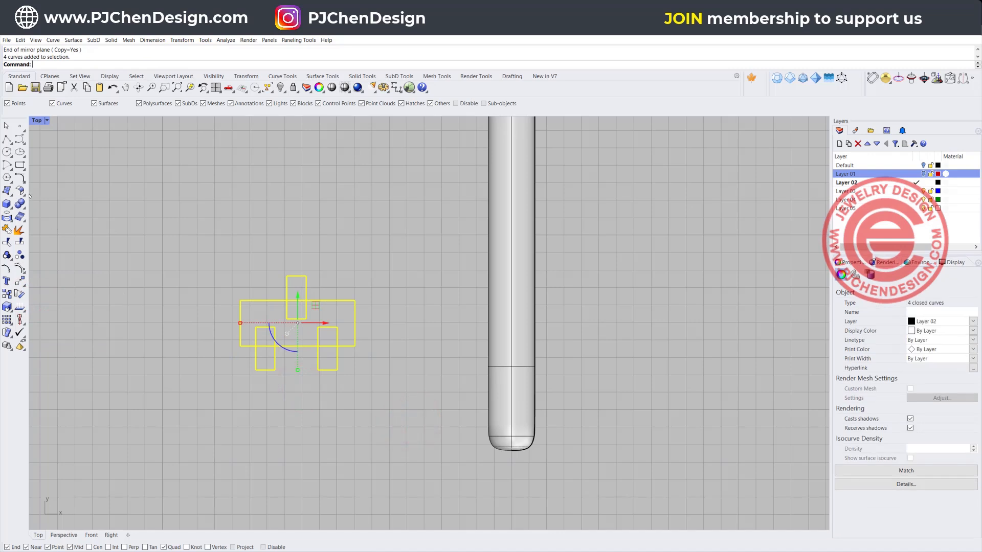
mouse_move(20, 182)
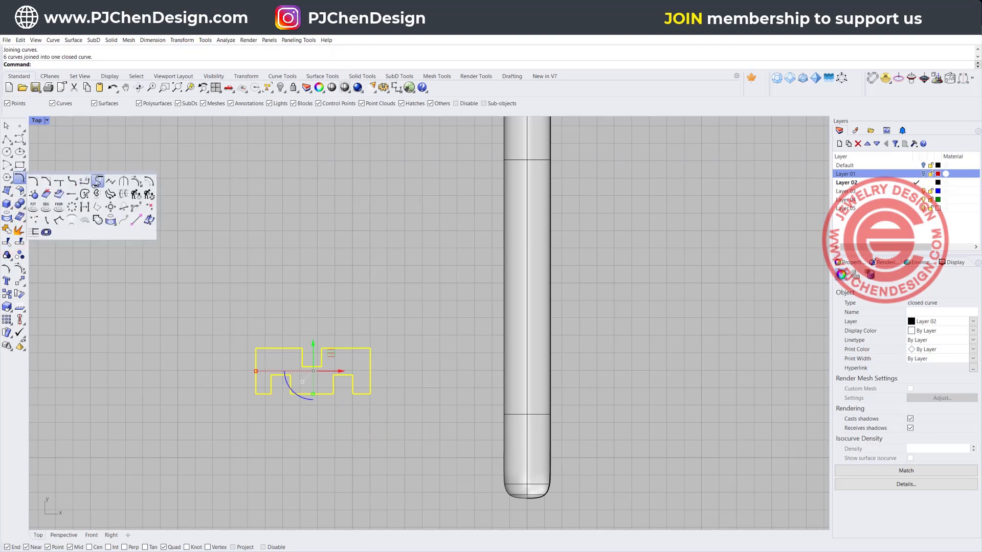
mouse_move(72, 182)
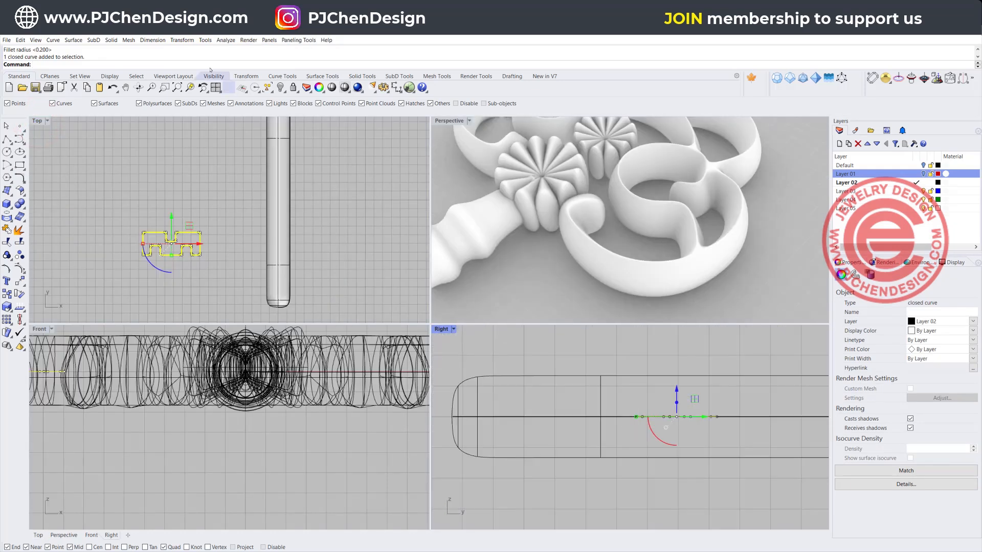
Step: Extrude the bit outline Straight with BothSides, then mirror the solid into a cross-shaped bit at the shank tip
left_click(110, 40)
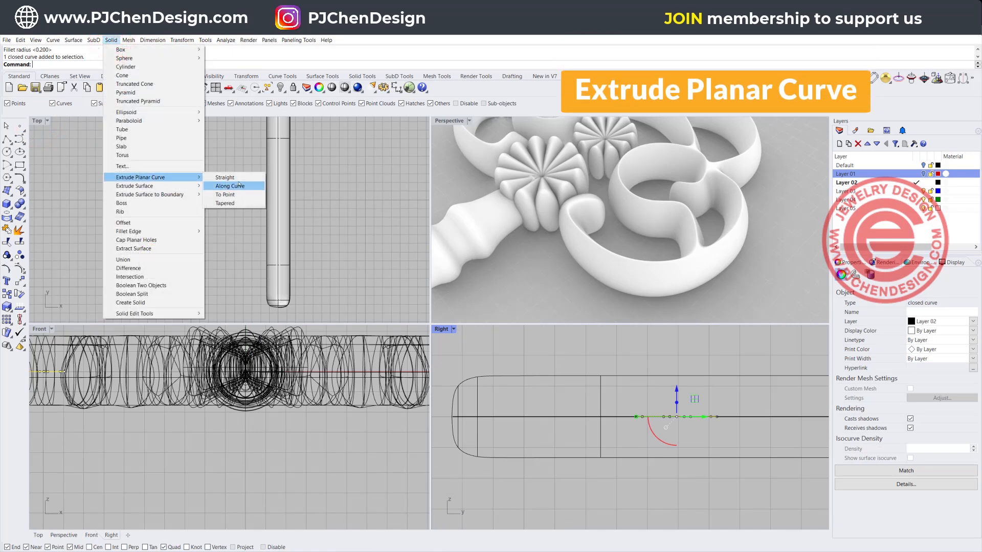
left_click(224, 177)
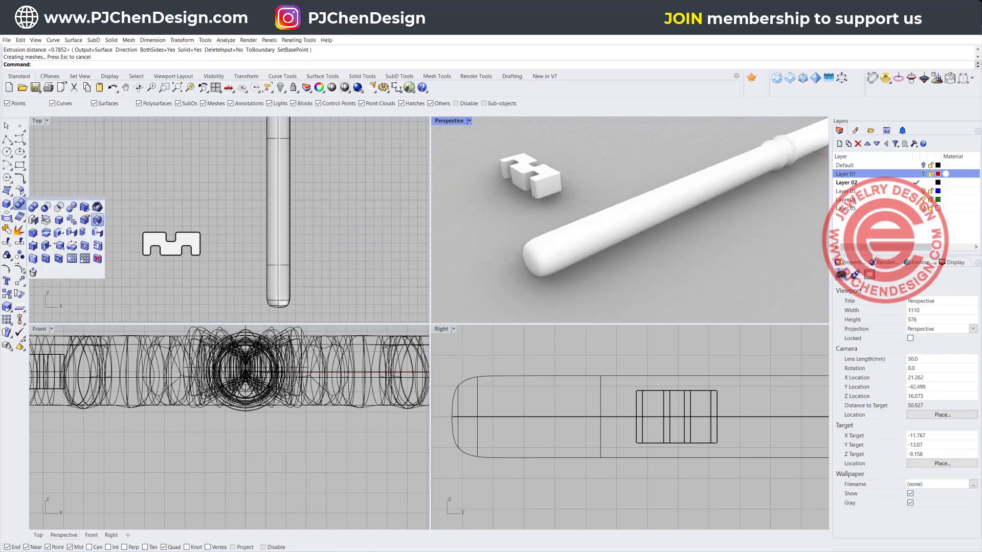
left_click(95, 221)
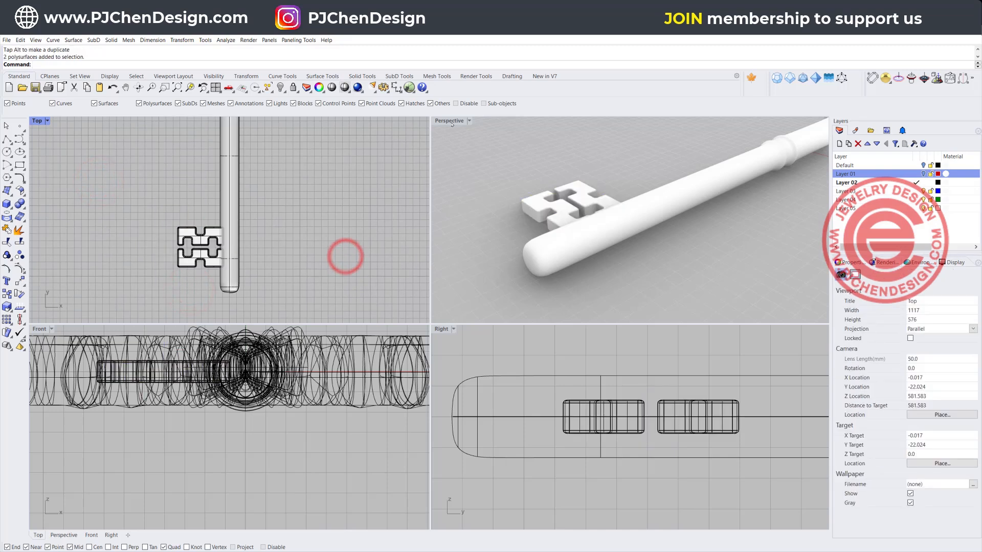
double_click(448, 120)
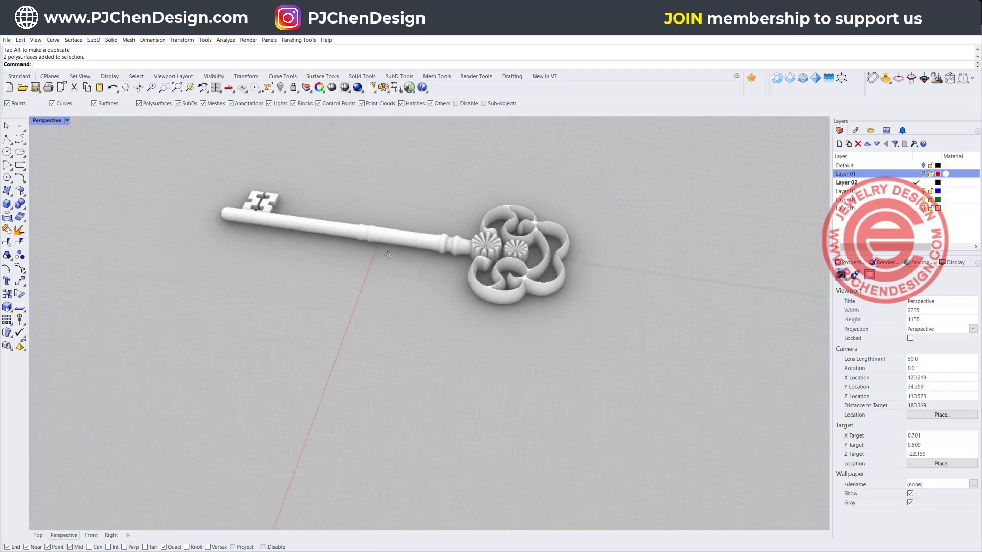
Step: Zoom in and orbit around the rendered gold and silver keys to inspect them
scroll("up", 3)
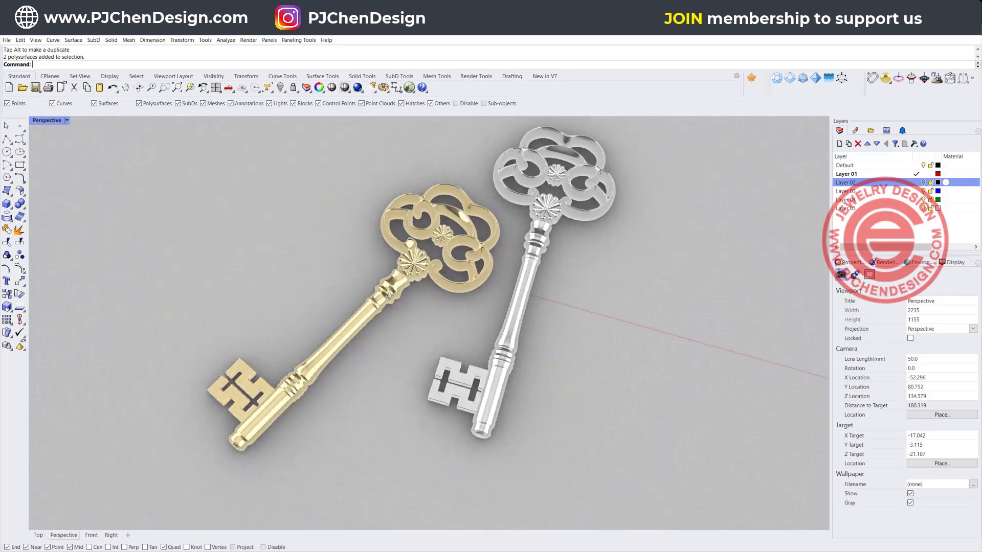
left_click_drag(438, 283, 407, 250)
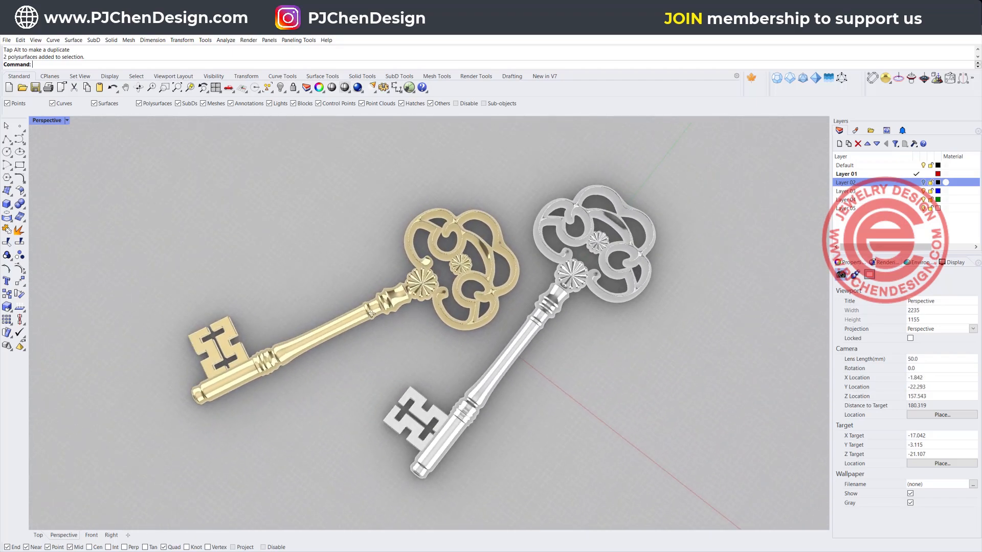